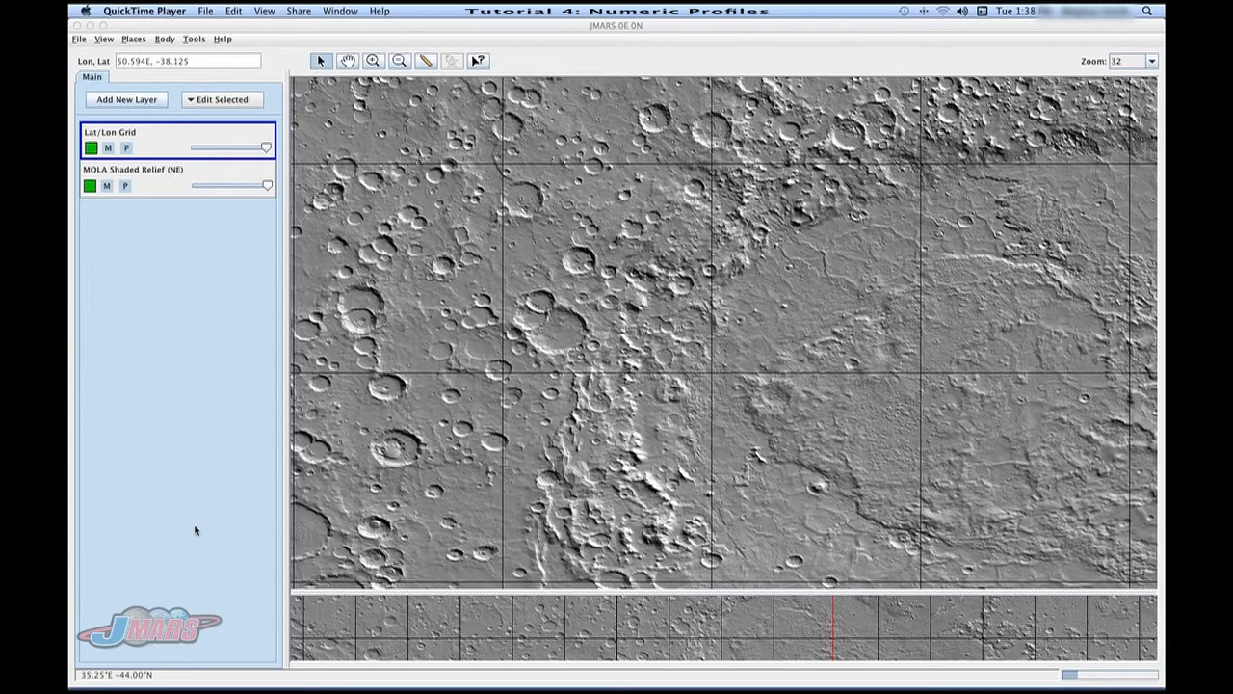
pyautogui.moveTo(154, 144)
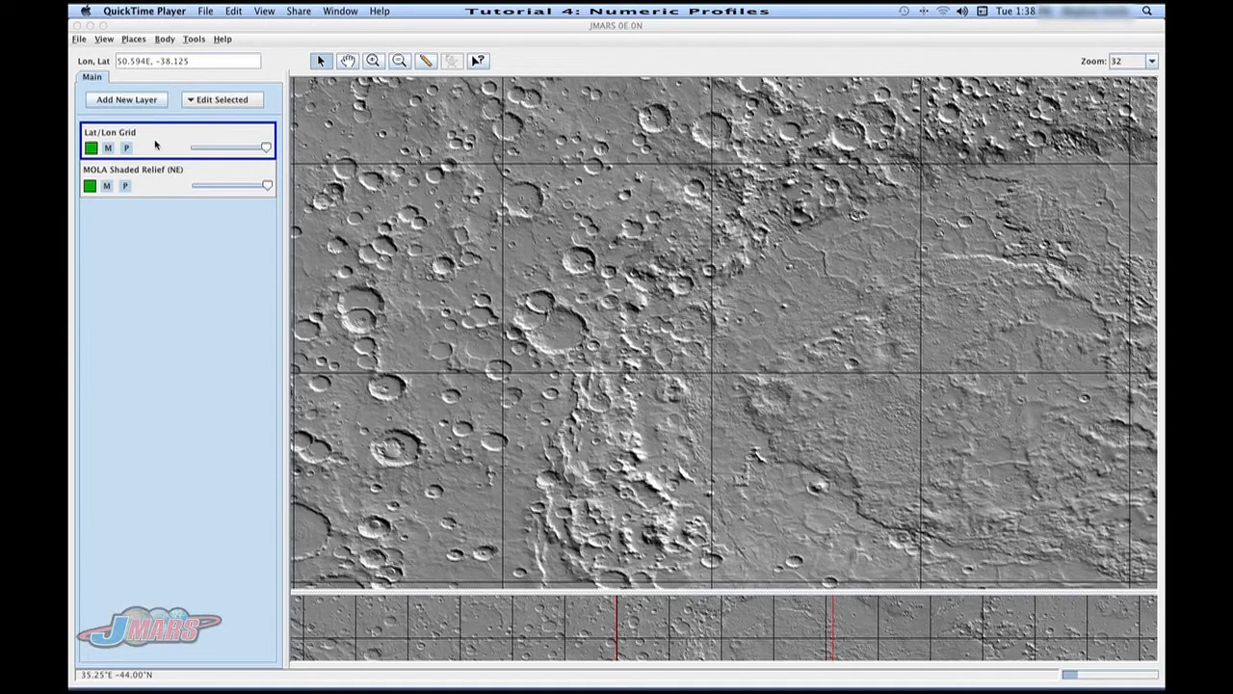
# Step: Begin adding a new layer from the Surface Properties category of the map catalogue
pyautogui.click(127, 100)
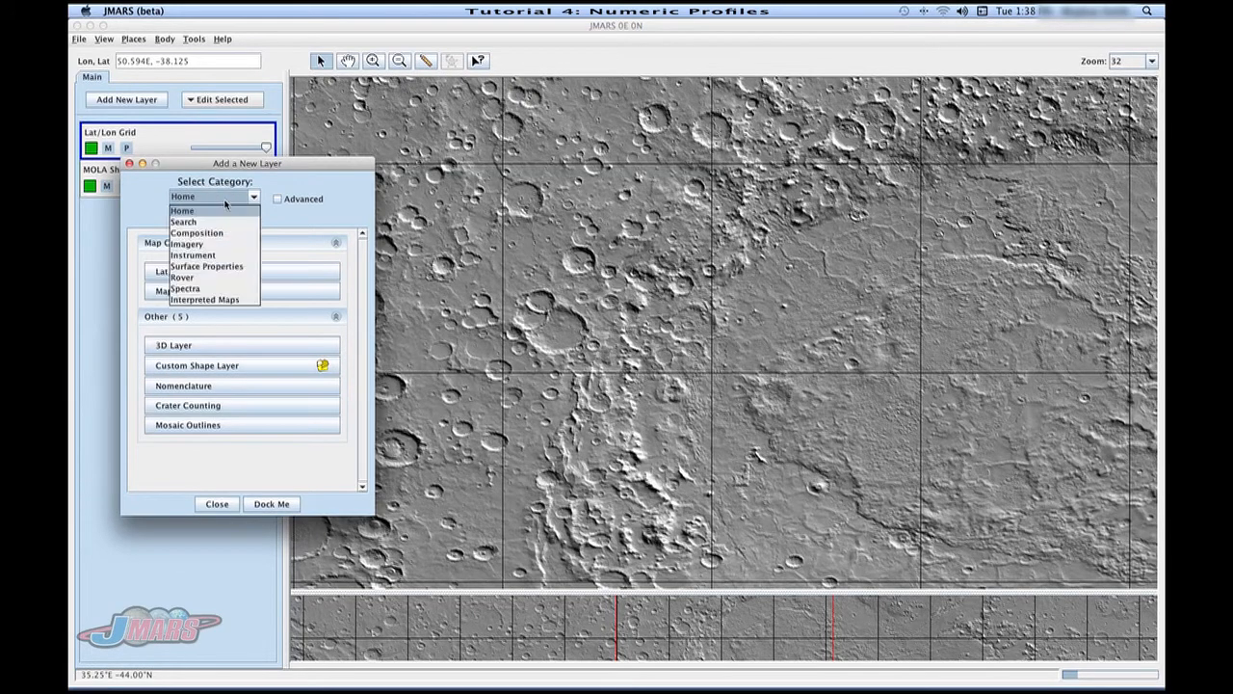
pyautogui.moveTo(206, 266)
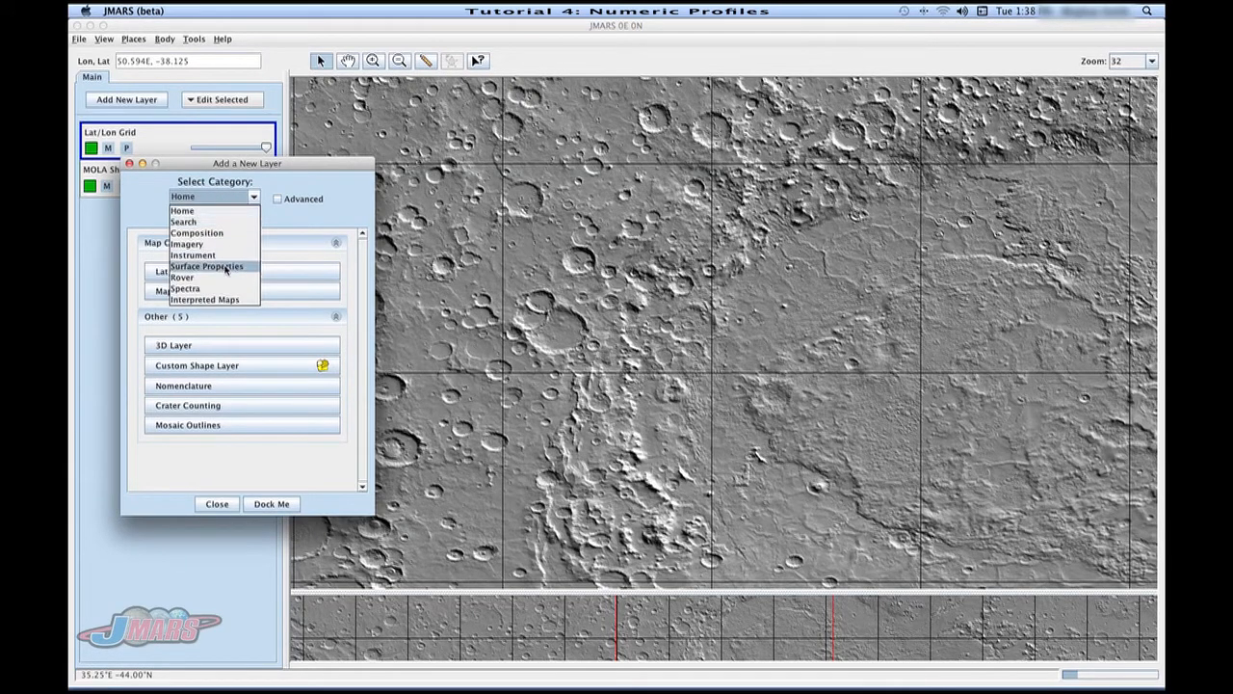
pyautogui.click(206, 266)
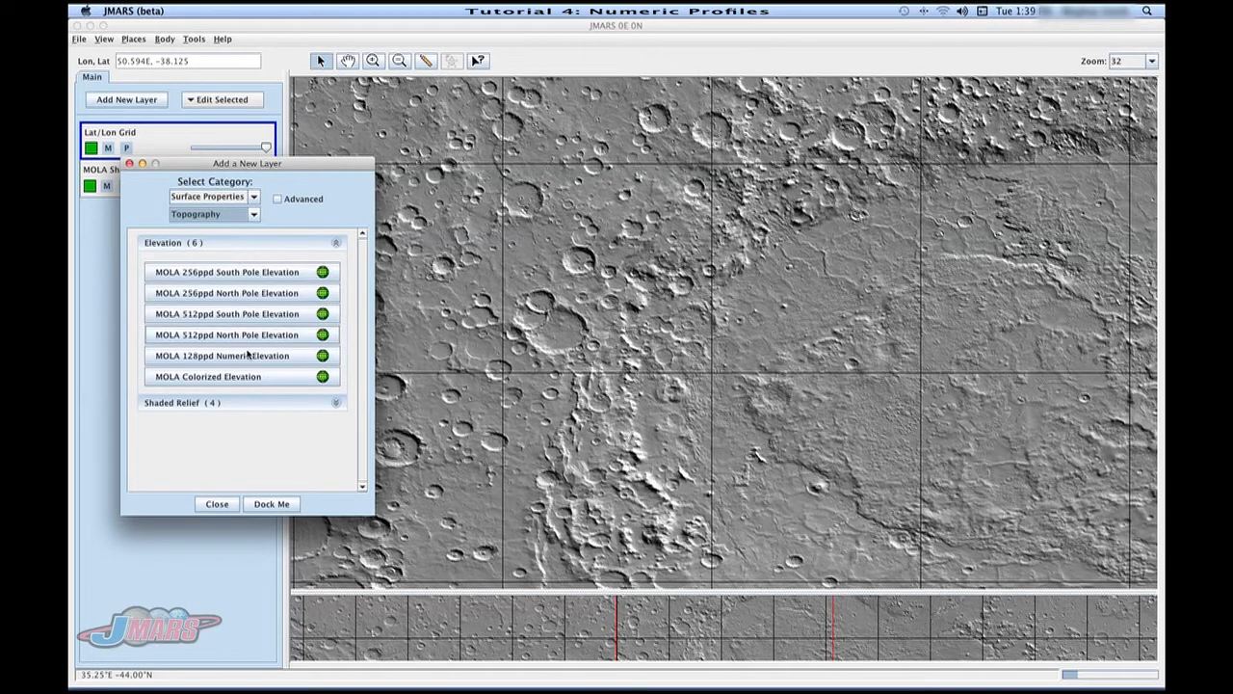
pyautogui.moveTo(249, 384)
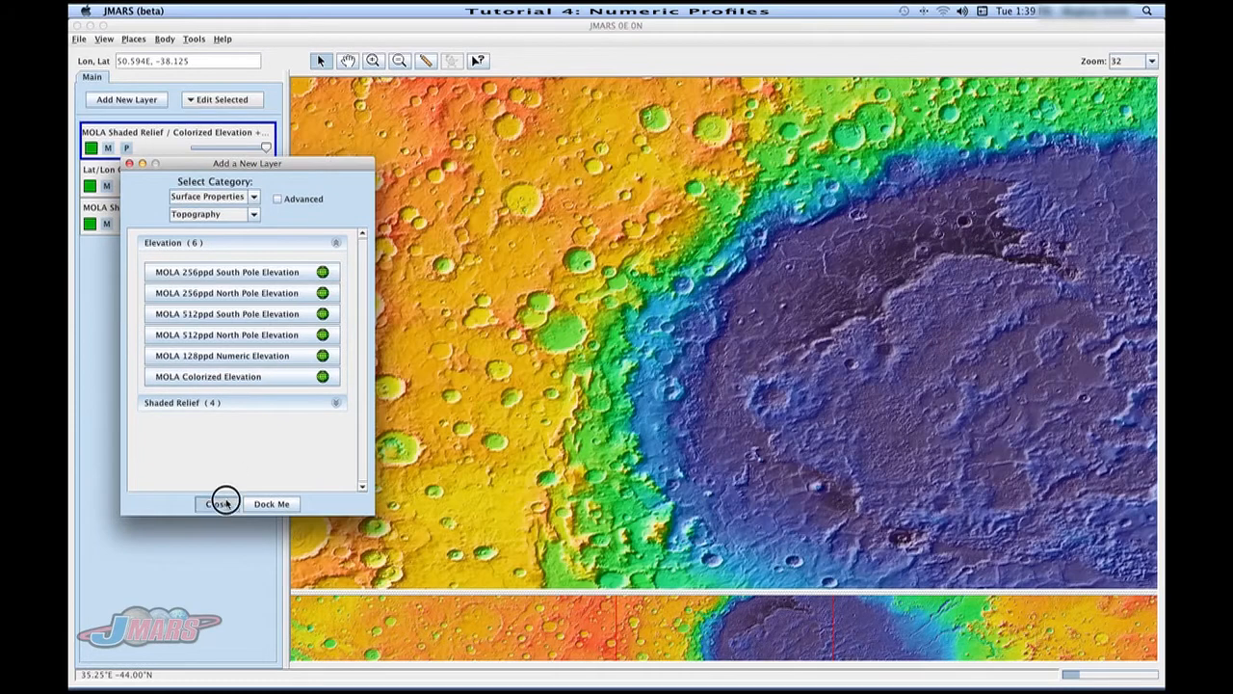
# Step: Close the catalogue and dock the colorized elevation layer's empty profile chart beside the map
pyautogui.click(216, 503)
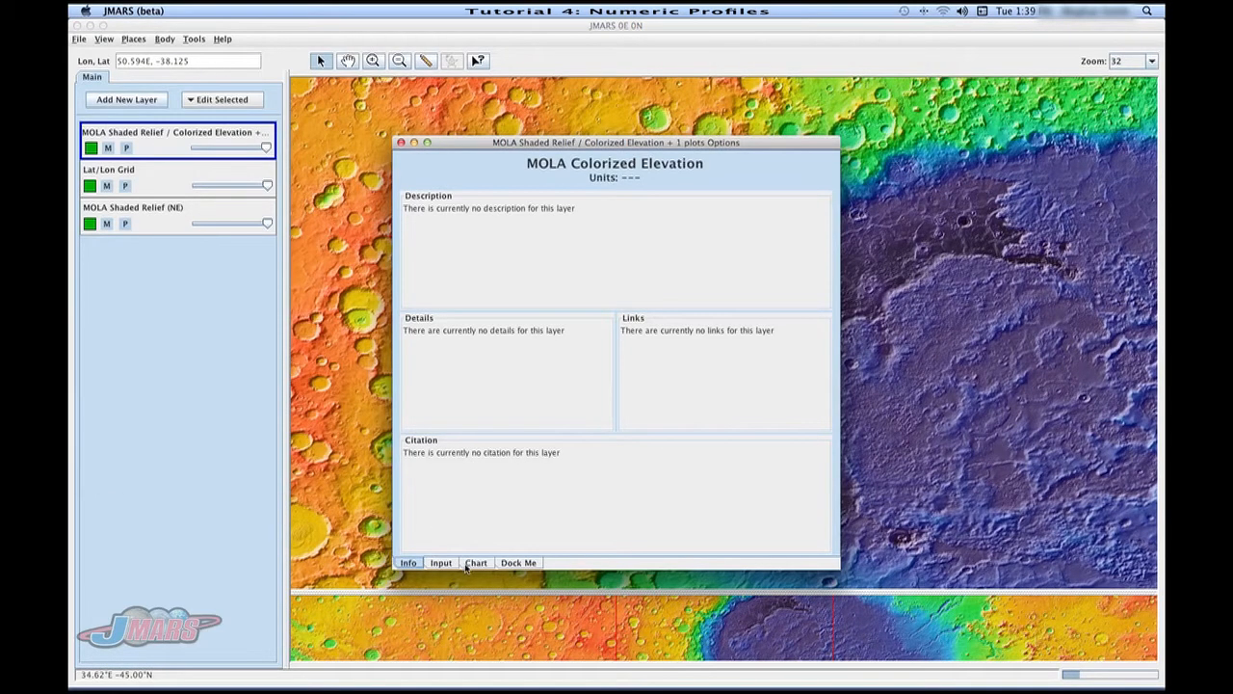
pyautogui.click(474, 563)
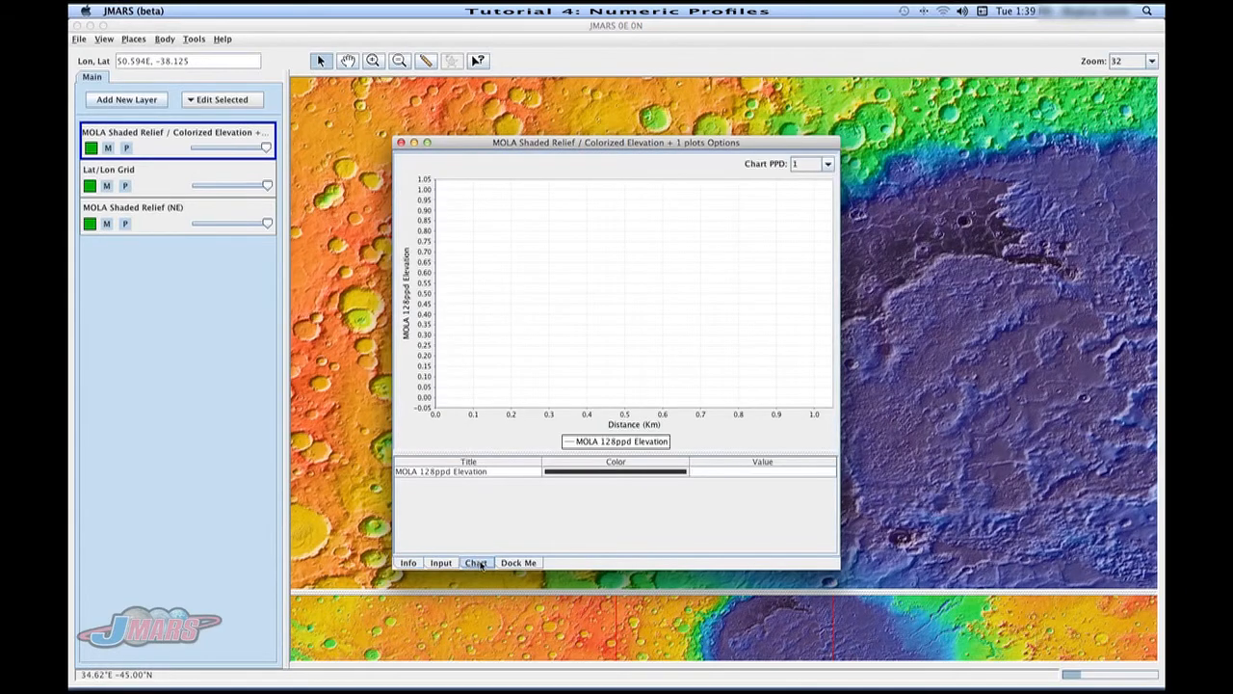
pyautogui.click(518, 563)
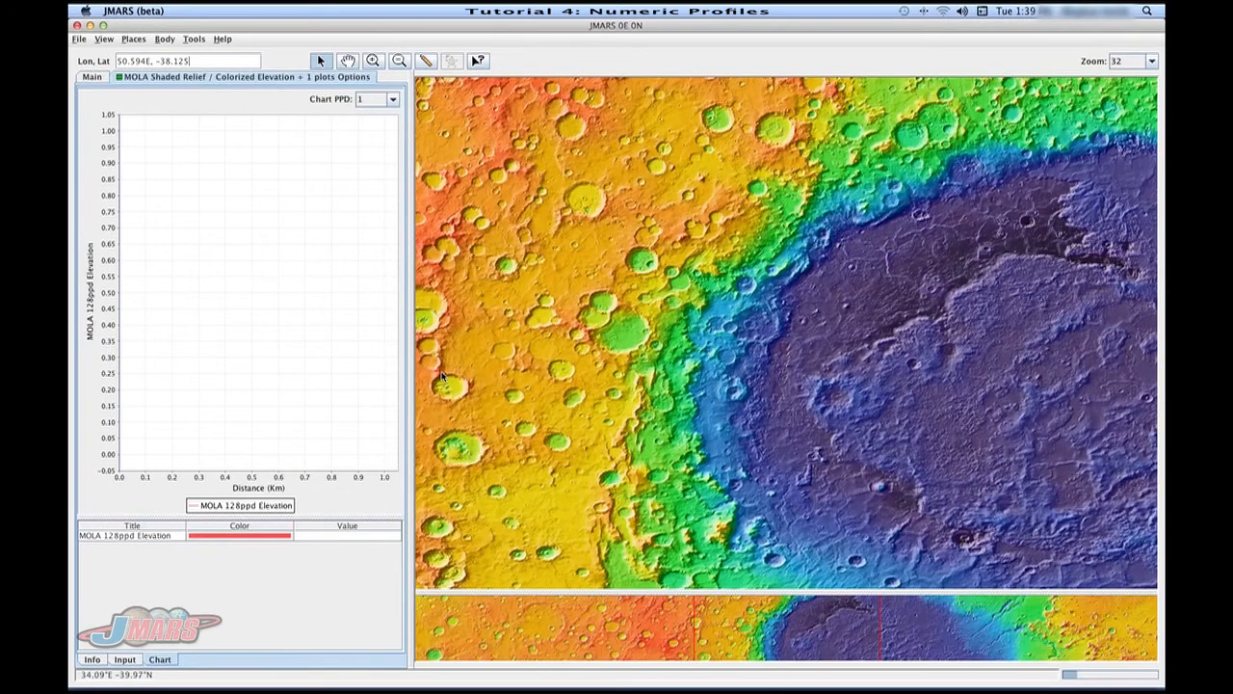
pyautogui.moveTo(490, 366)
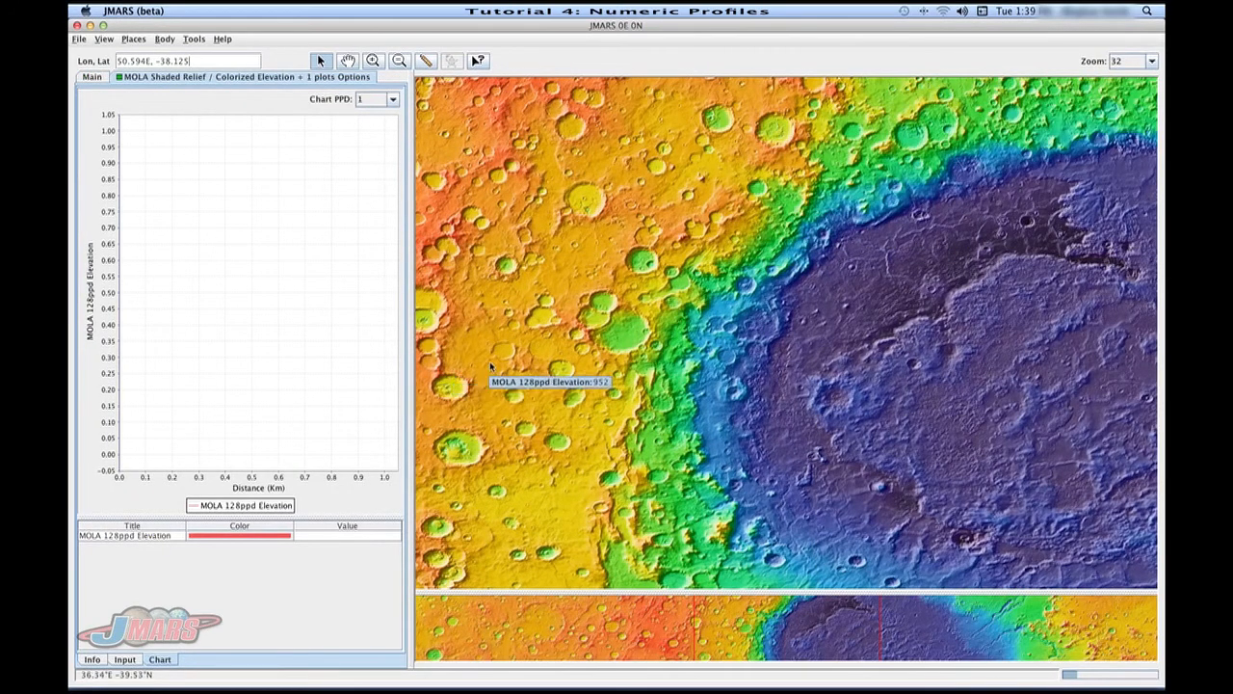
pyautogui.moveTo(539, 403)
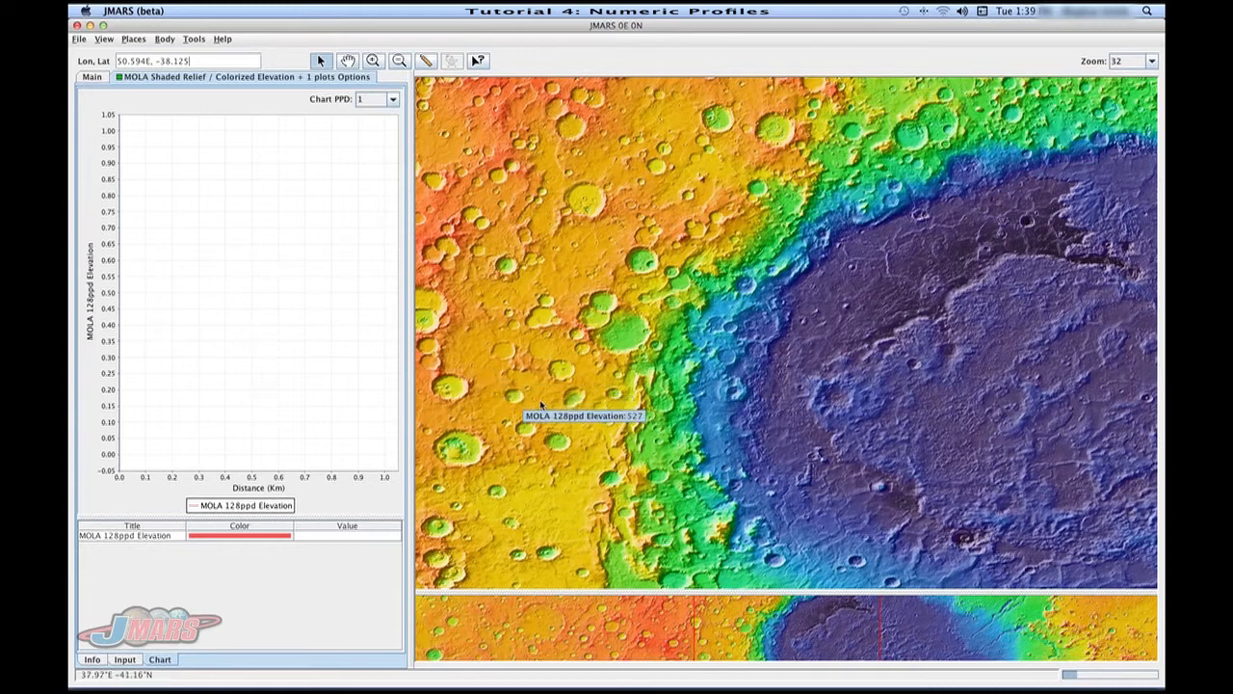
pyautogui.moveTo(663, 377)
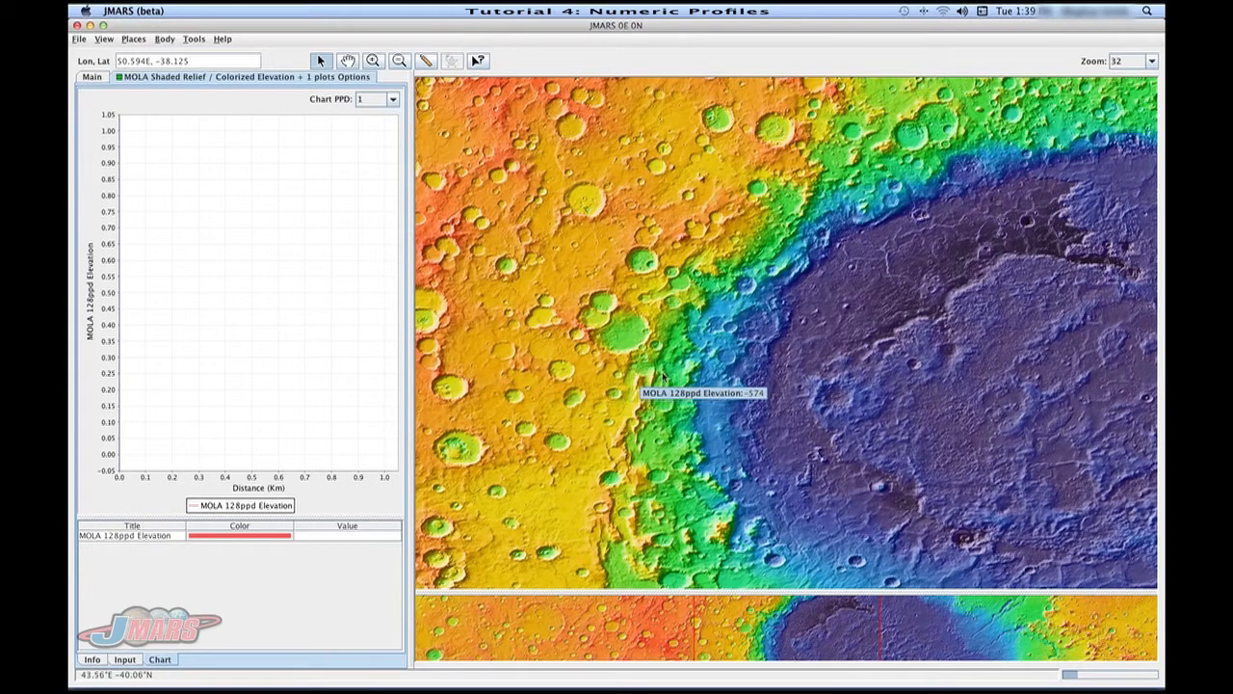
pyautogui.moveTo(759, 374)
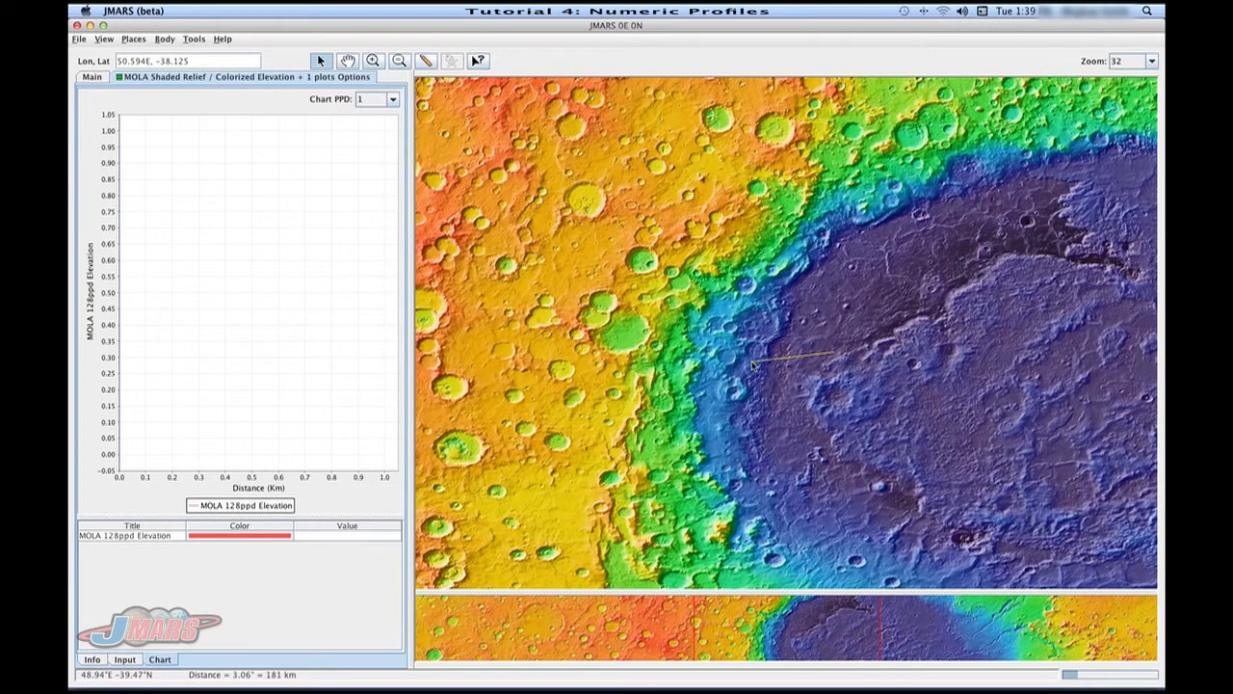
pyautogui.moveTo(755, 367)
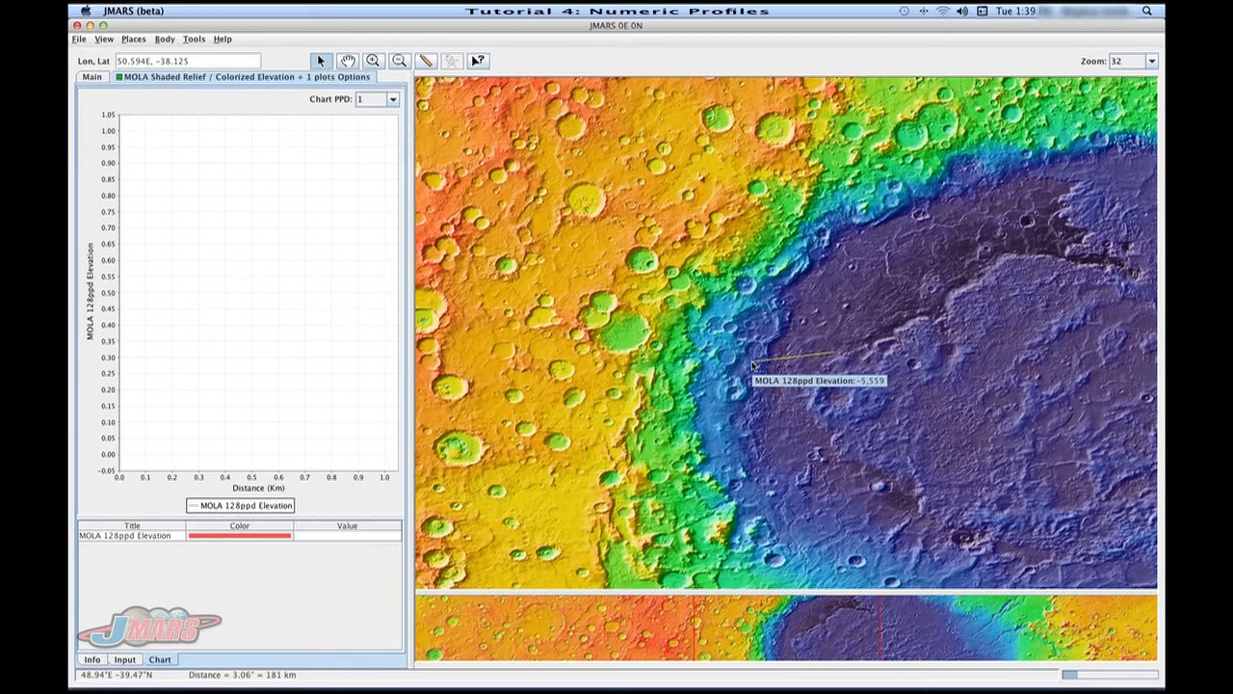
pyautogui.moveTo(742, 370)
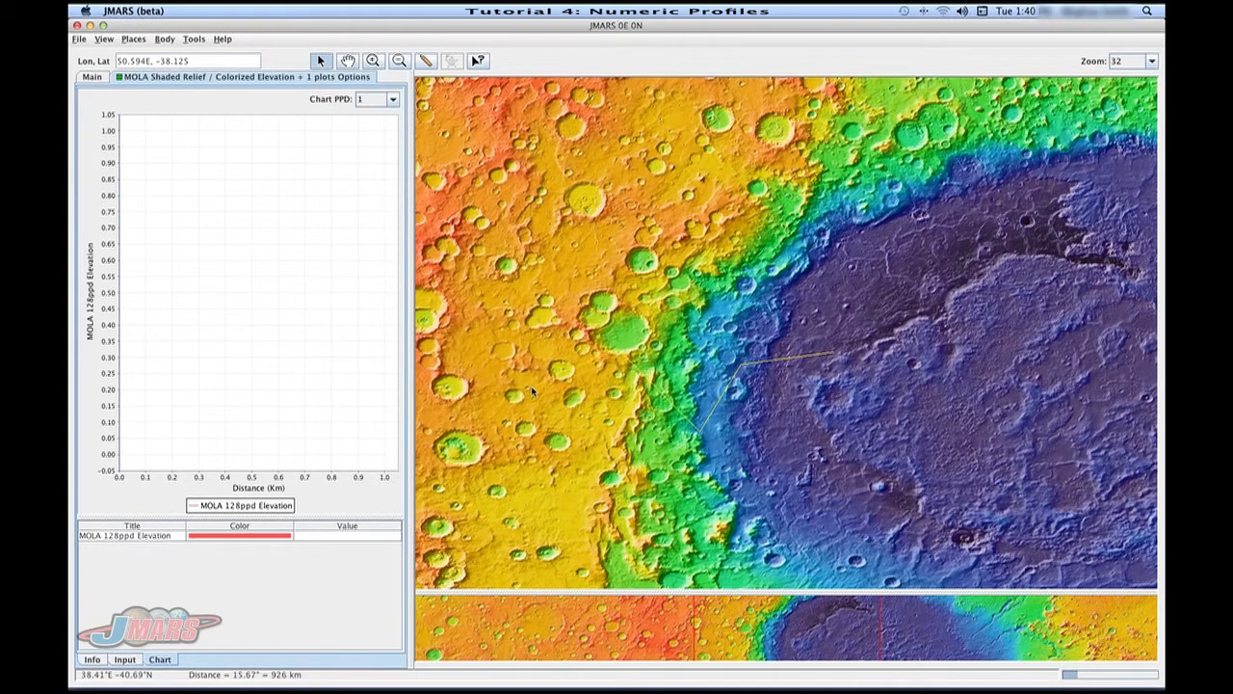
# Step: Raise Chart PPD to 32 and read elevation values at points along the plotted profile
pyautogui.click(378, 100)
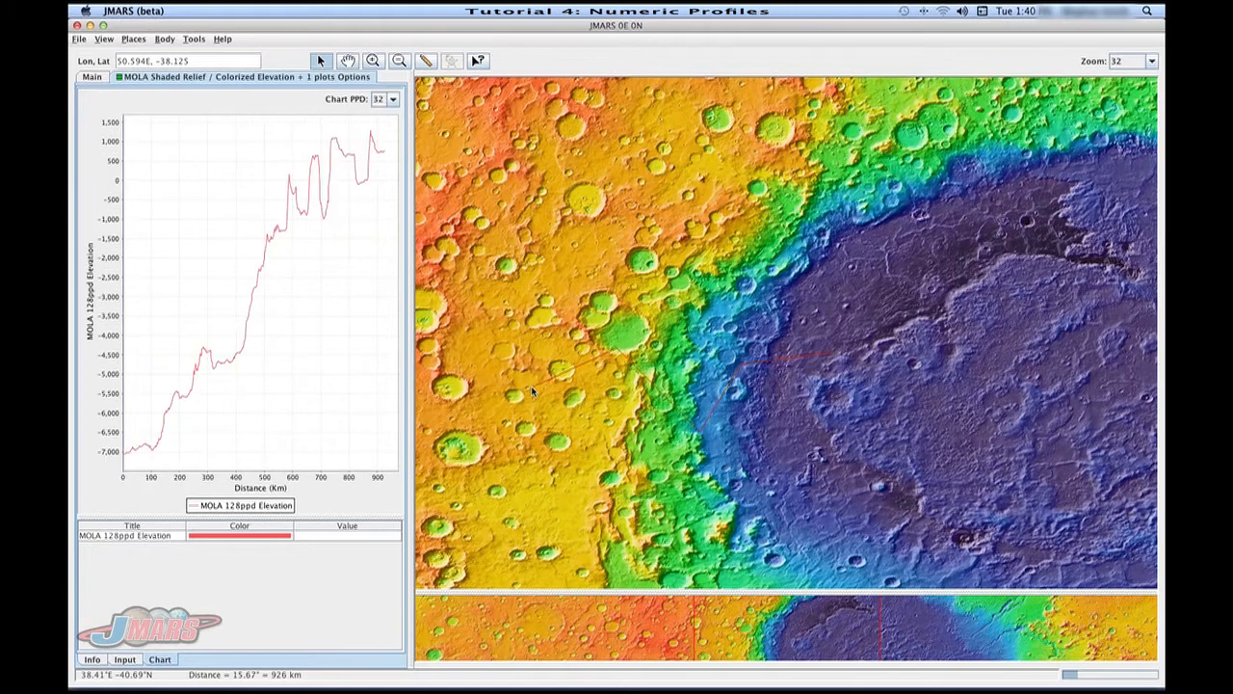
pyautogui.moveTo(147, 453)
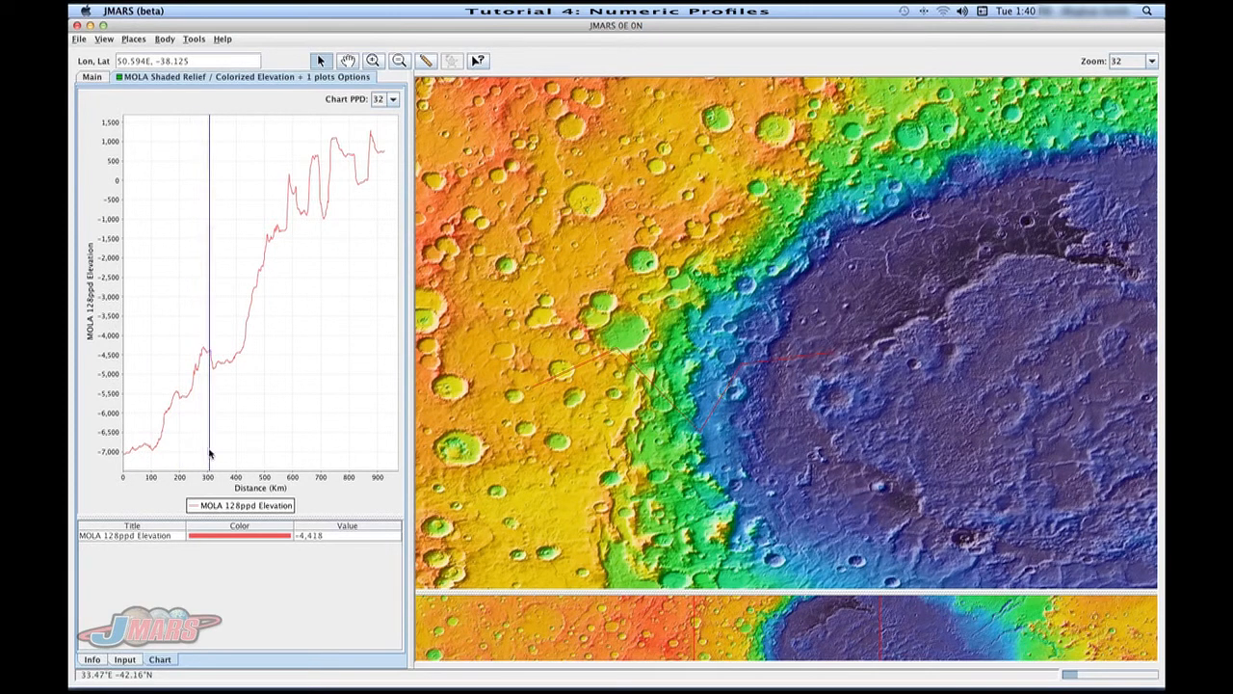
pyautogui.moveTo(189, 463)
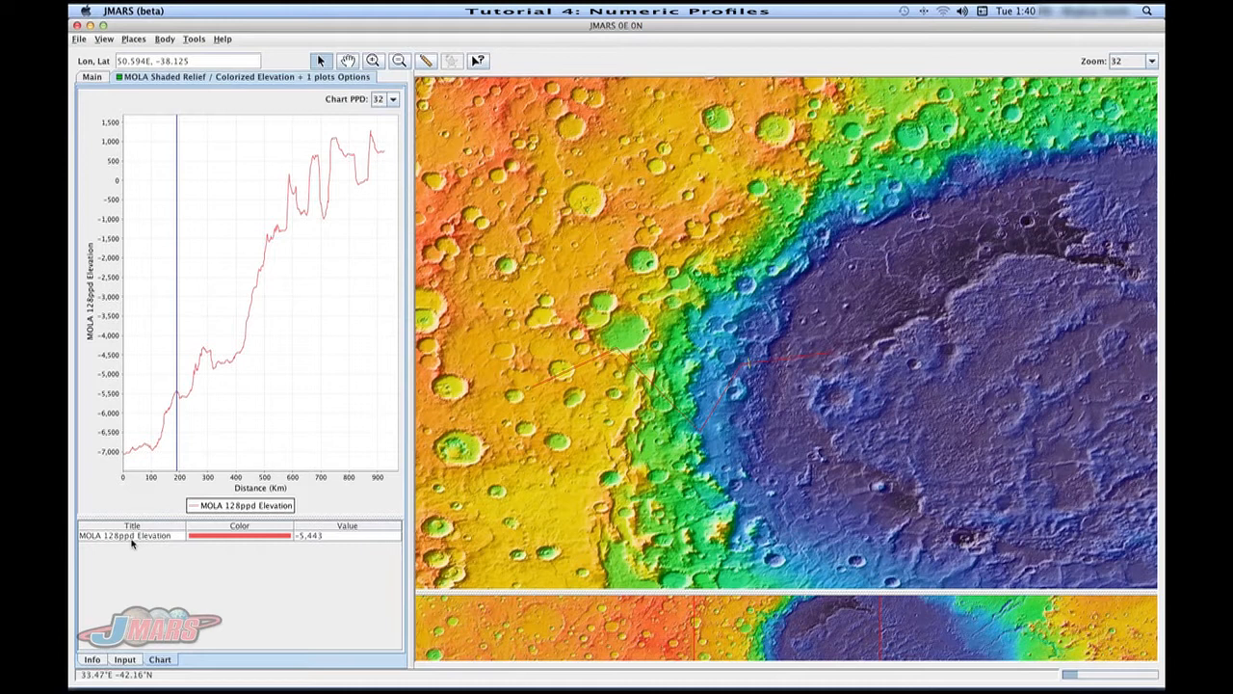
pyautogui.moveTo(204, 543)
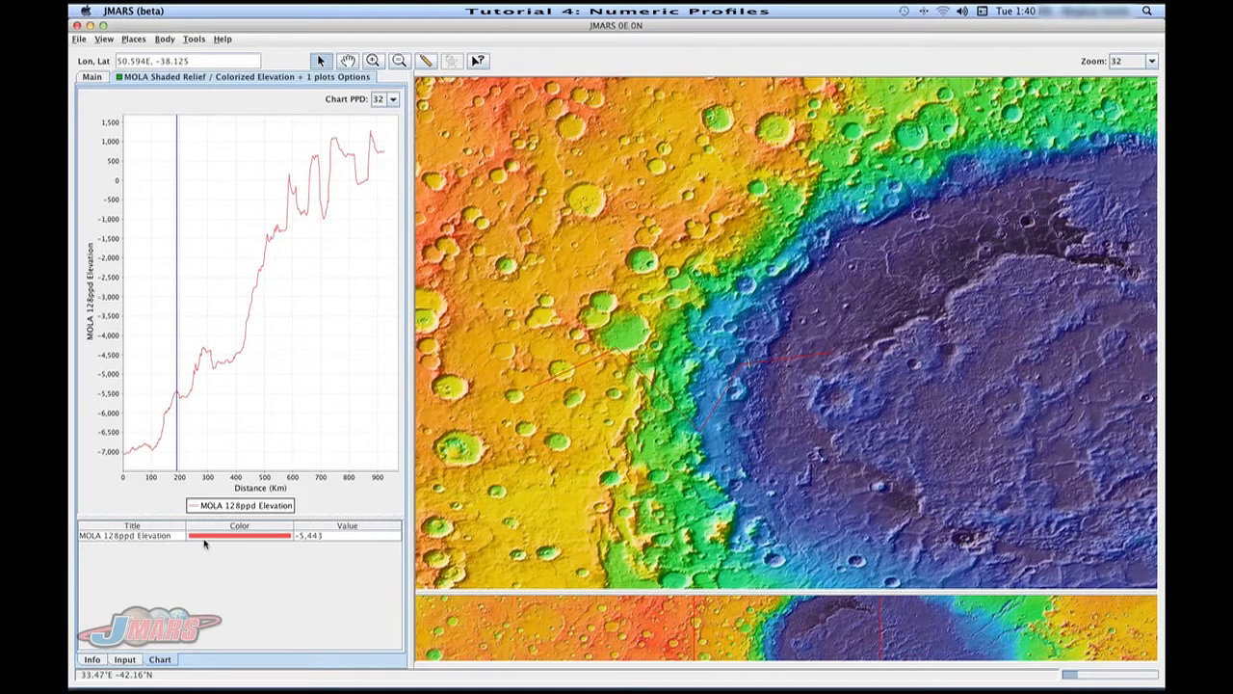
pyautogui.moveTo(214, 543)
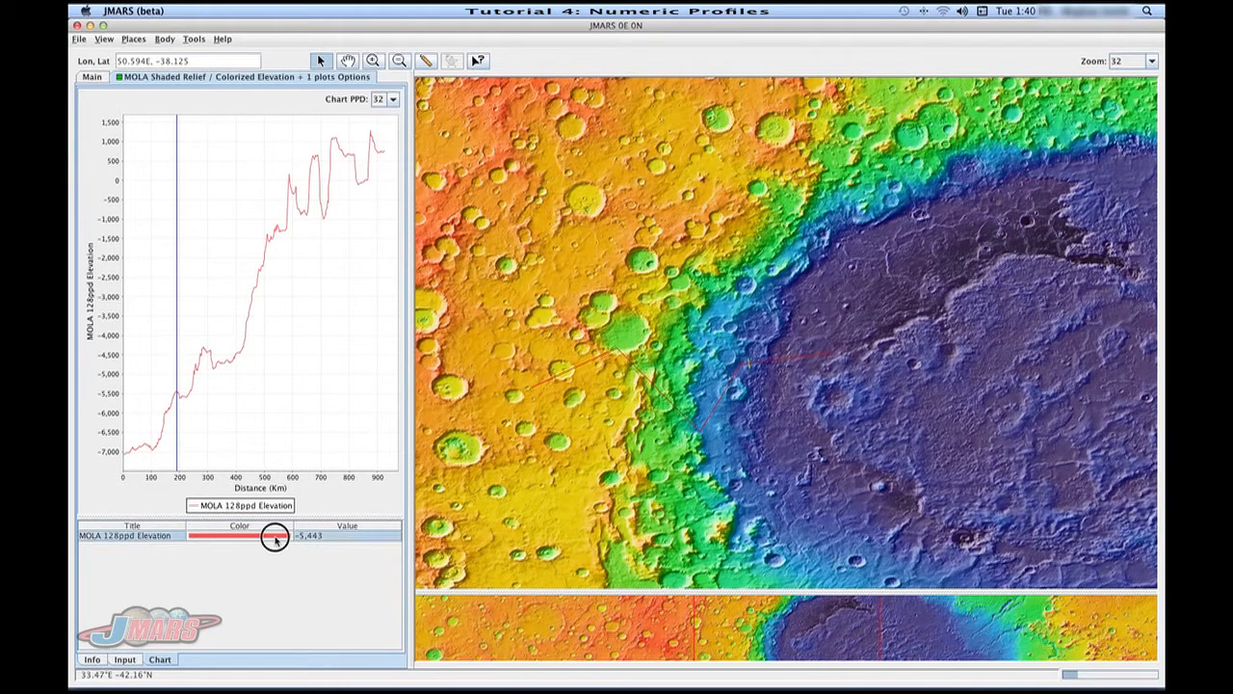
pyautogui.click(239, 536)
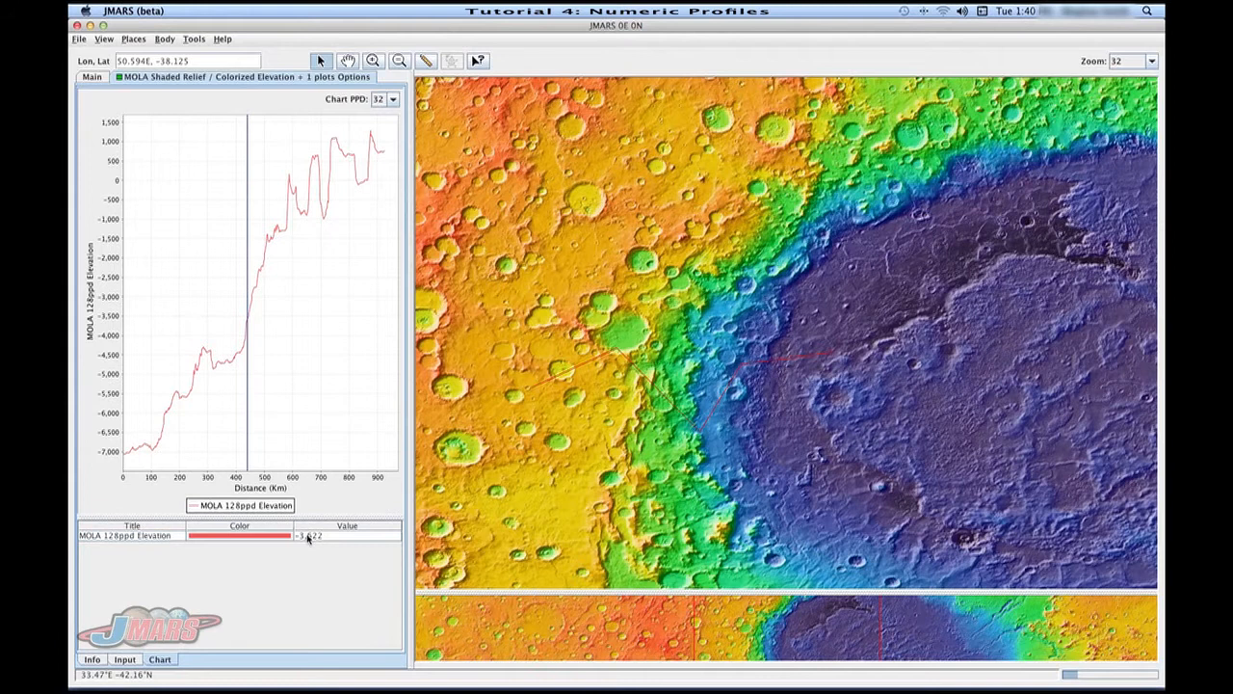
pyautogui.moveTo(259, 409)
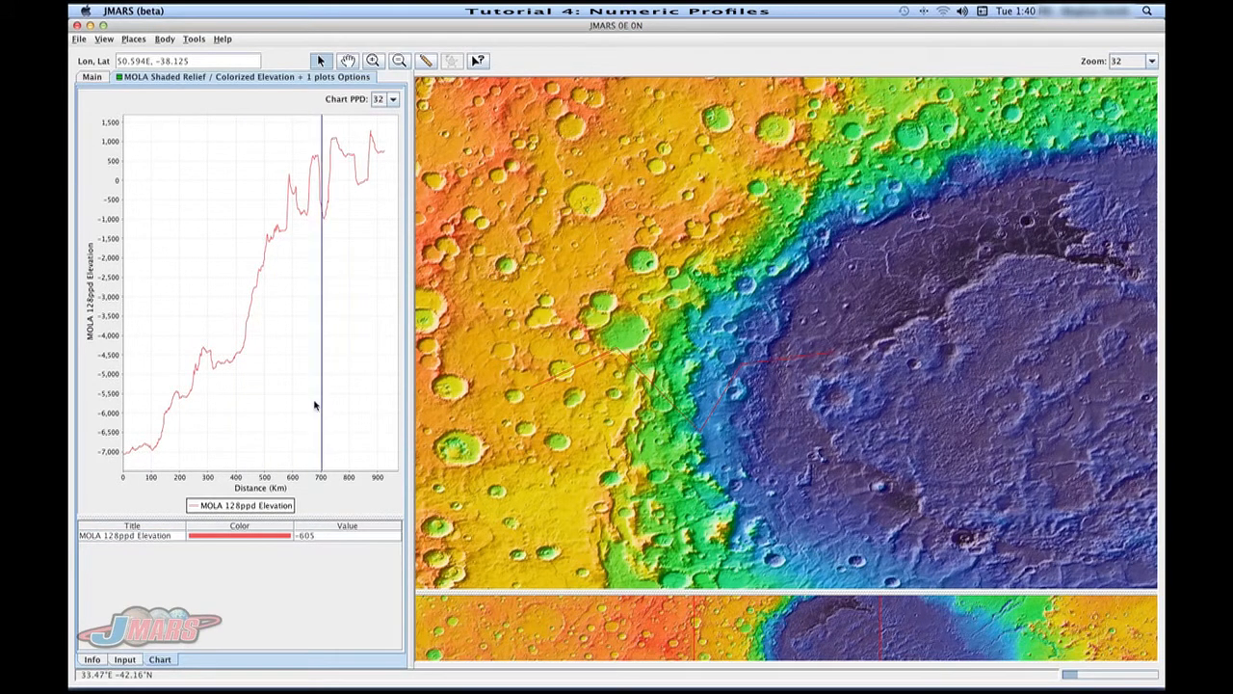
pyautogui.click(266, 416)
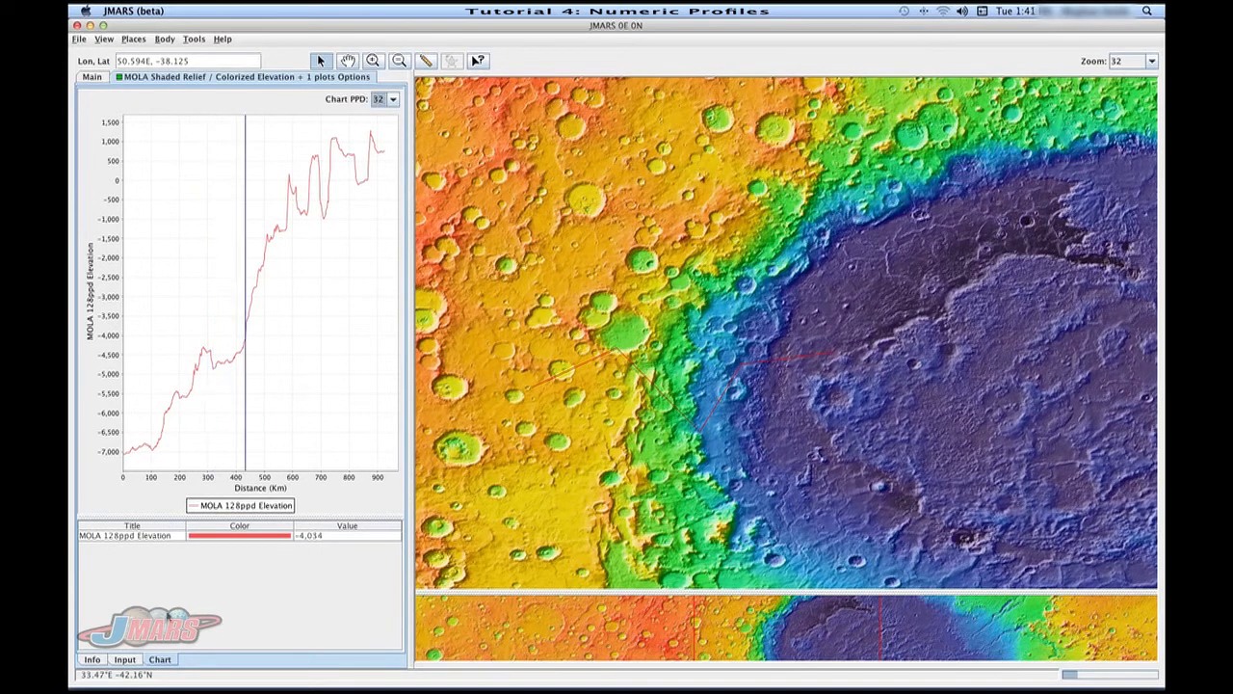
# Step: In Map Layer Settings, expand the Mars SpaceFlight Facility MapServer maps grouped By Type
pyautogui.click(124, 660)
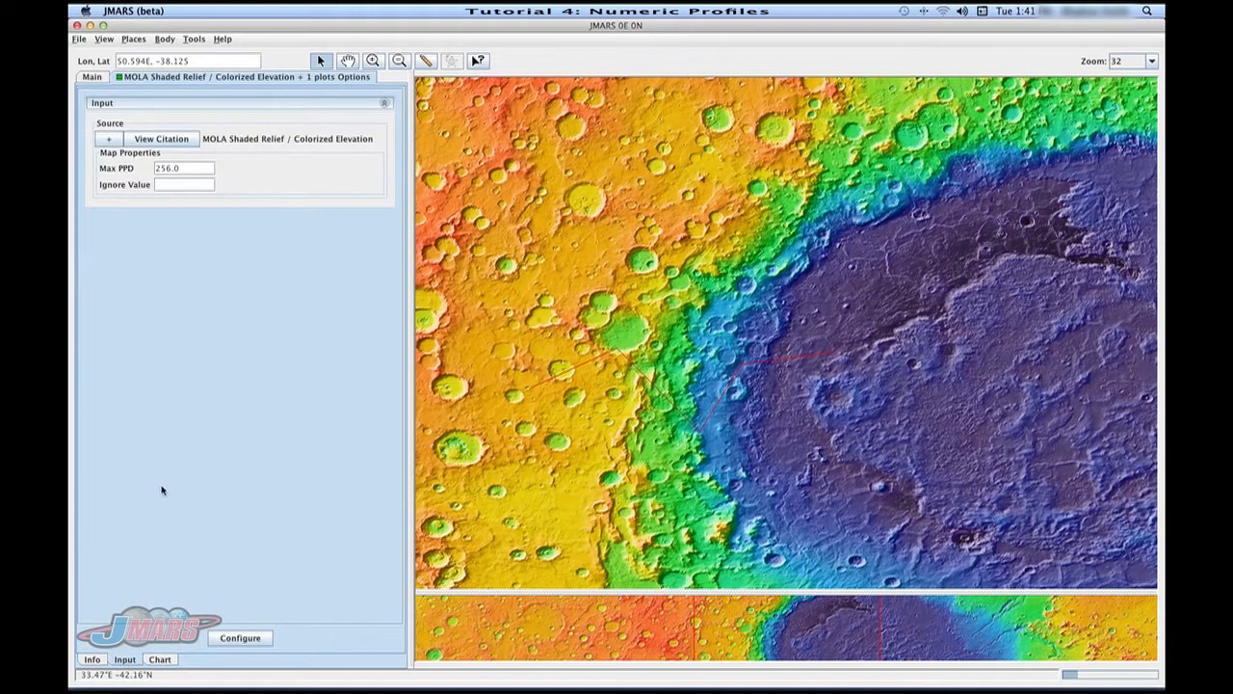
pyautogui.click(239, 638)
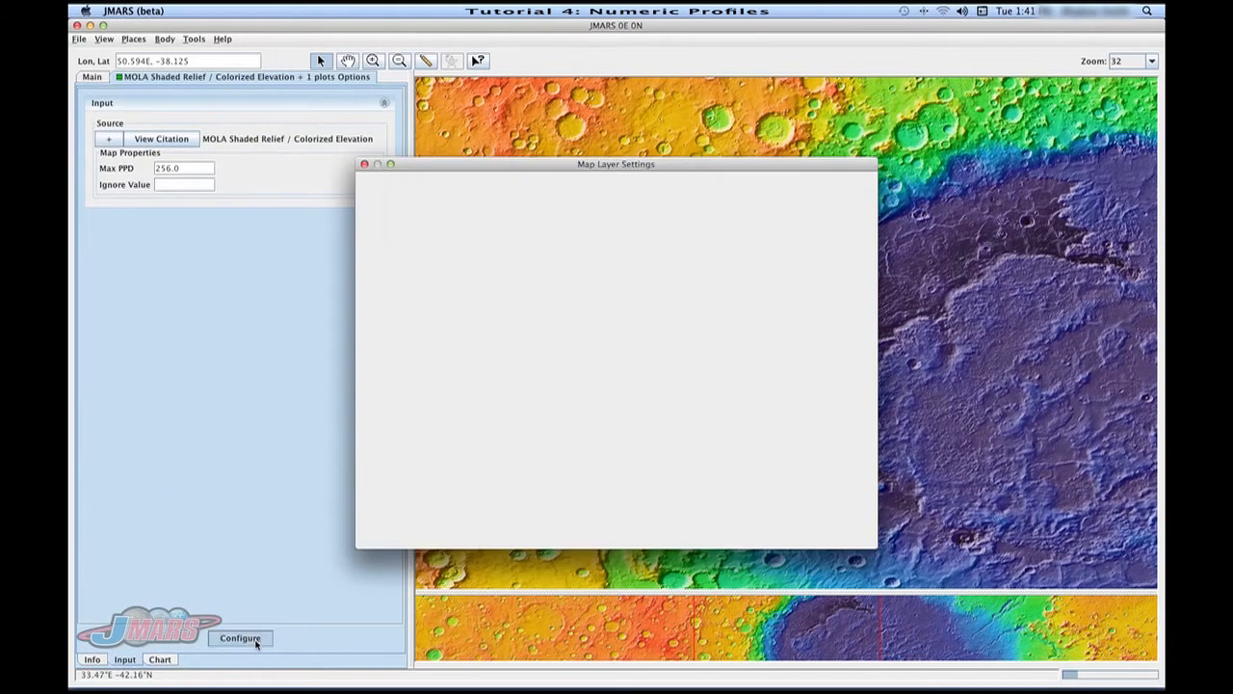
pyautogui.click(239, 638)
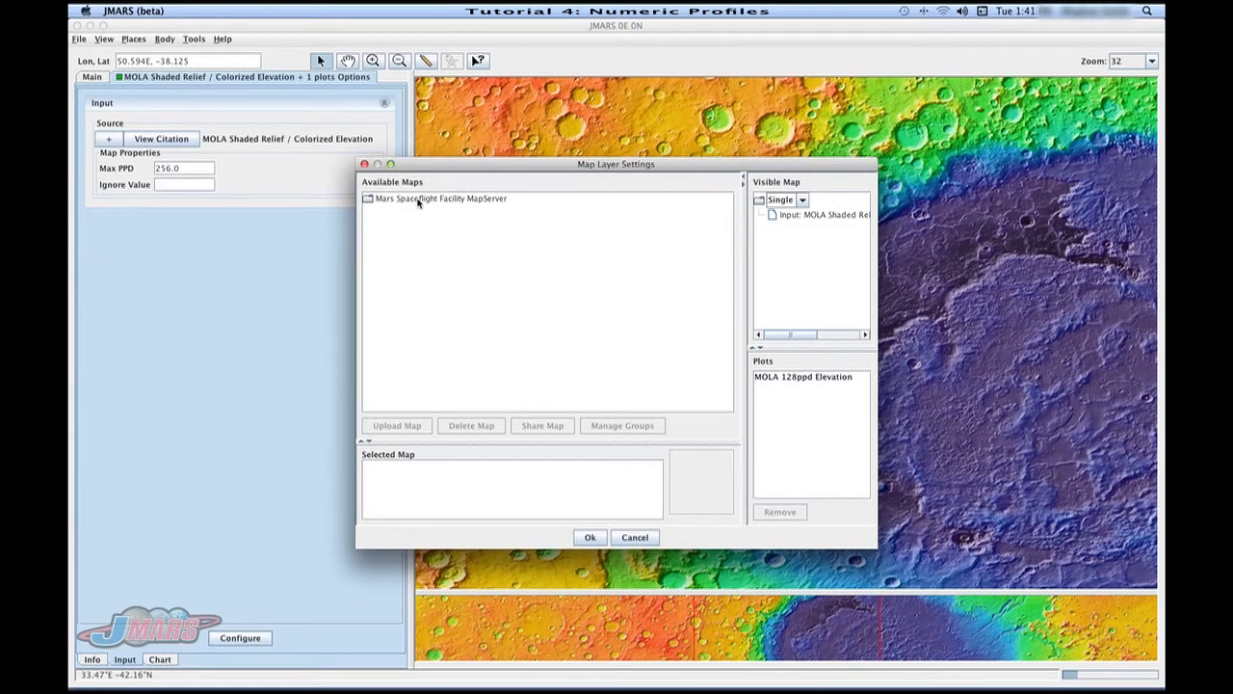
pyautogui.click(368, 198)
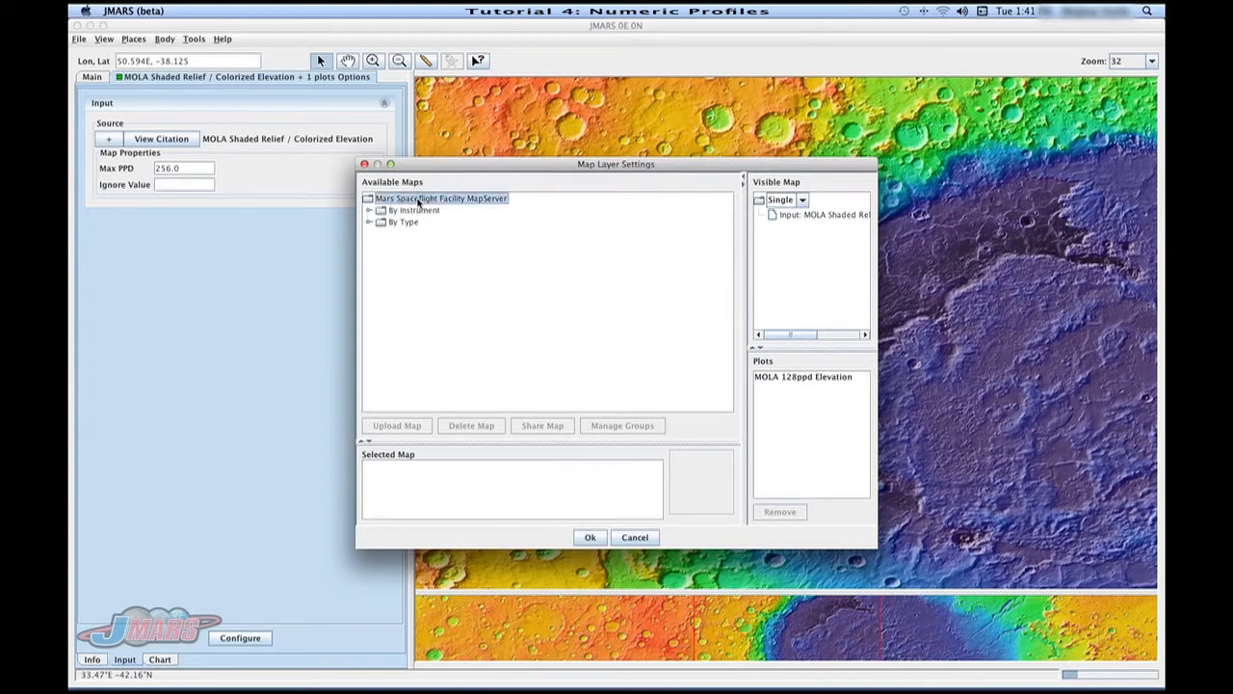
pyautogui.click(380, 222)
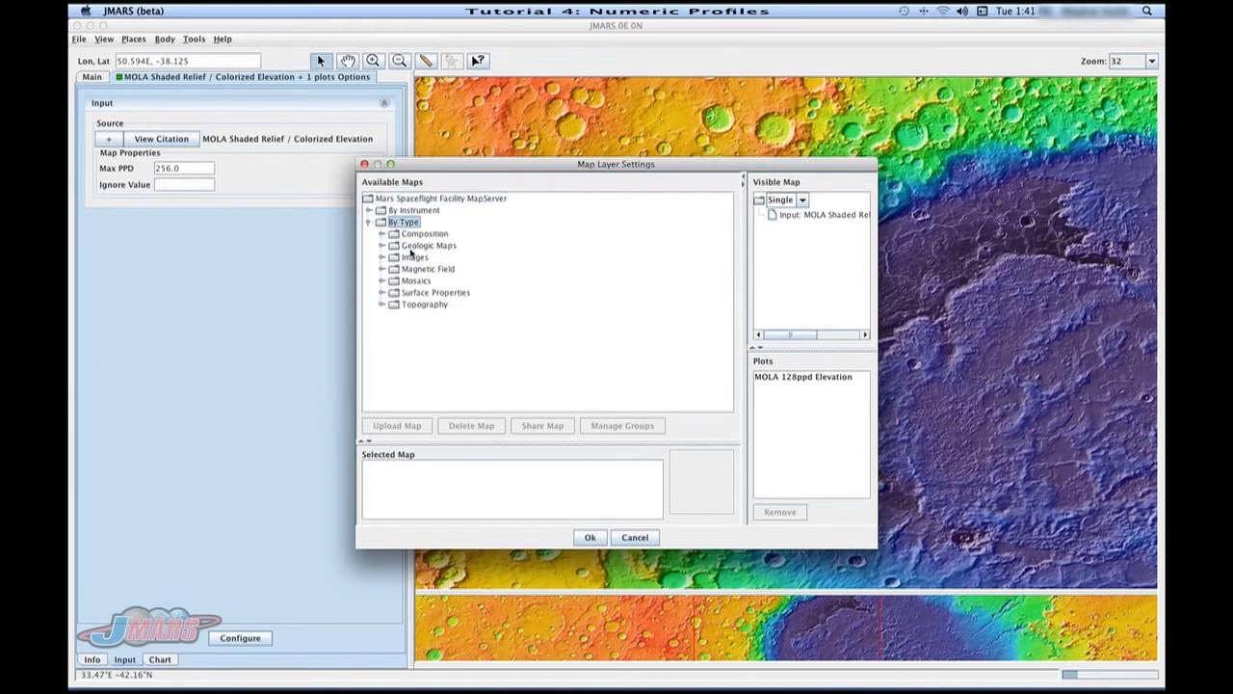
# Step: Browse MOLA topography map descriptions and select MOLA Shaded Relief / Colorized Elevation
pyautogui.click(382, 305)
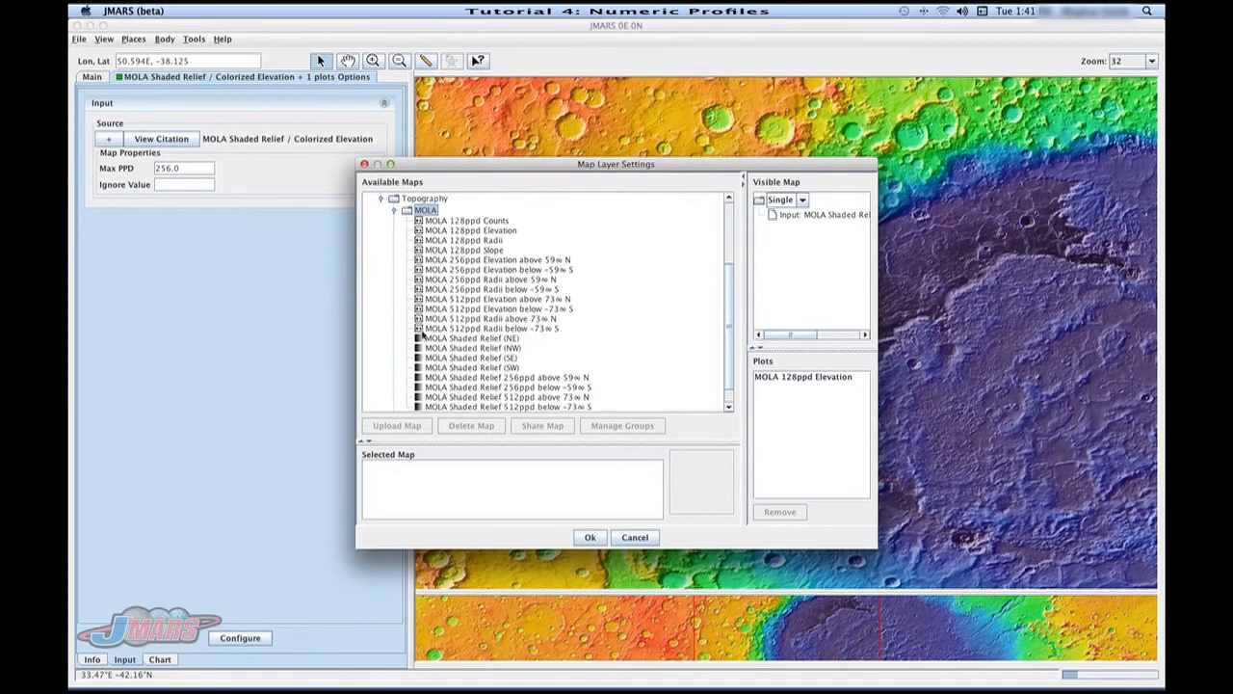
pyautogui.scroll(-3)
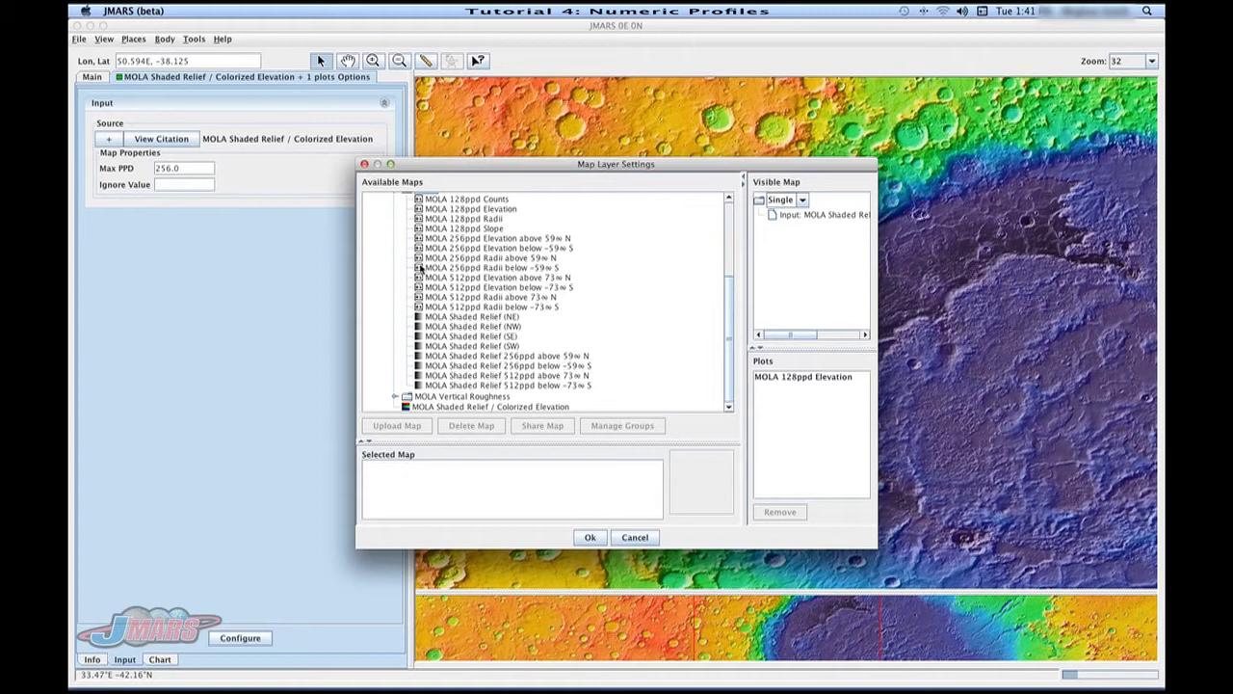
pyautogui.click(492, 266)
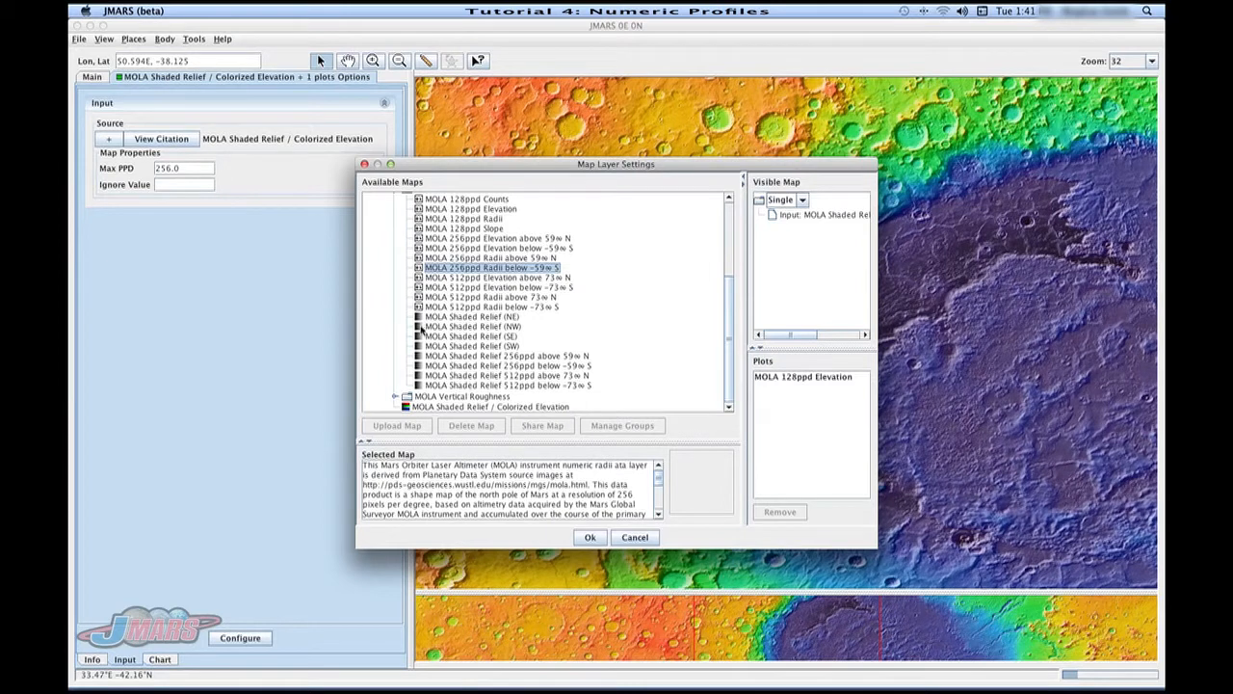
pyautogui.click(472, 326)
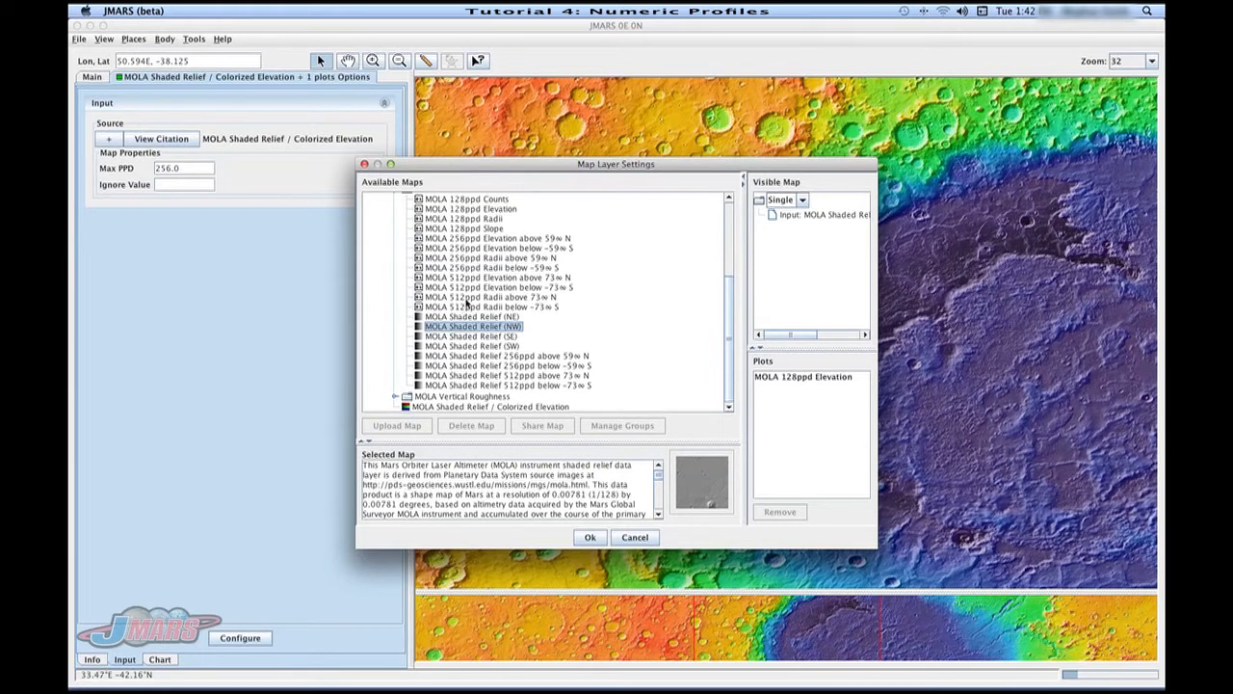
pyautogui.moveTo(433, 407)
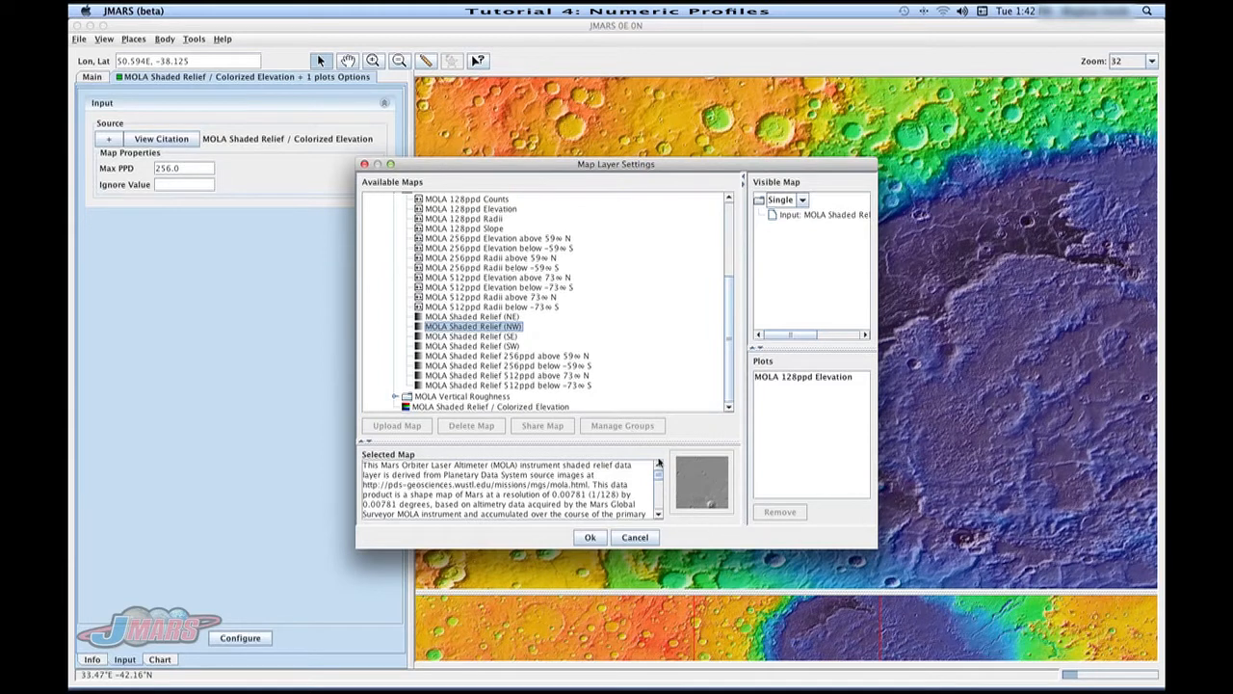
pyautogui.click(490, 405)
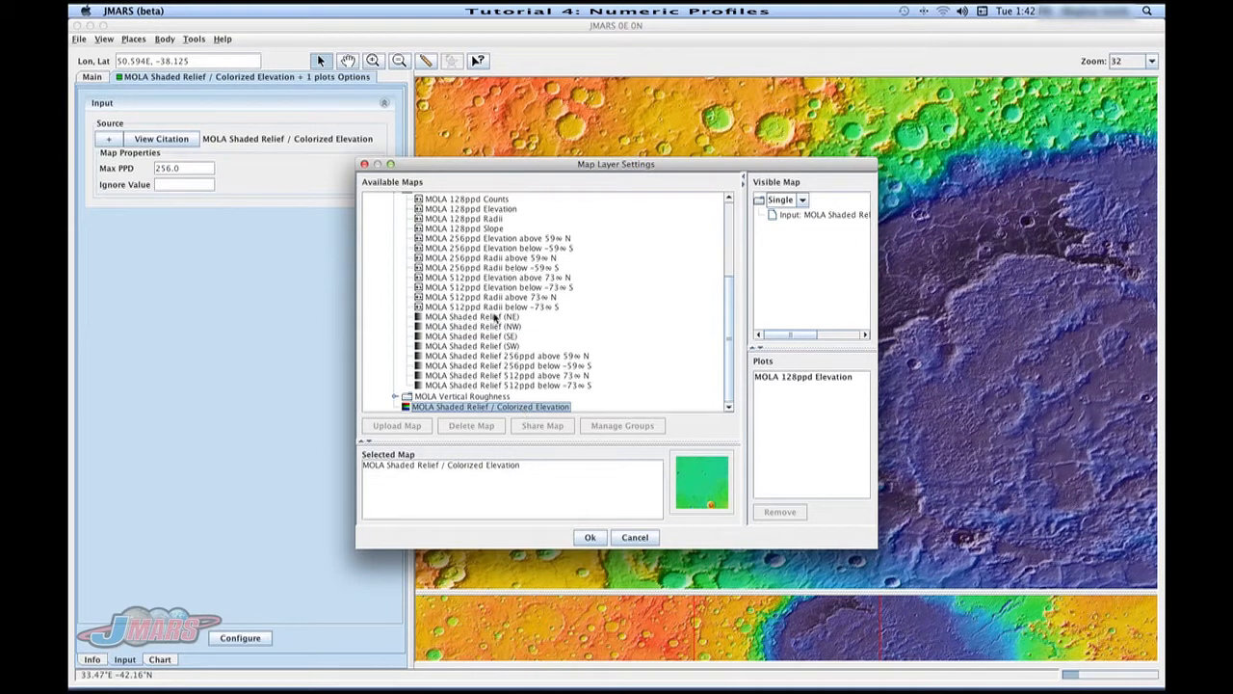
# Step: Add MOLA 128ppd Counts as a second plot, confirm, and view the two-profile chart
pyautogui.click(471, 227)
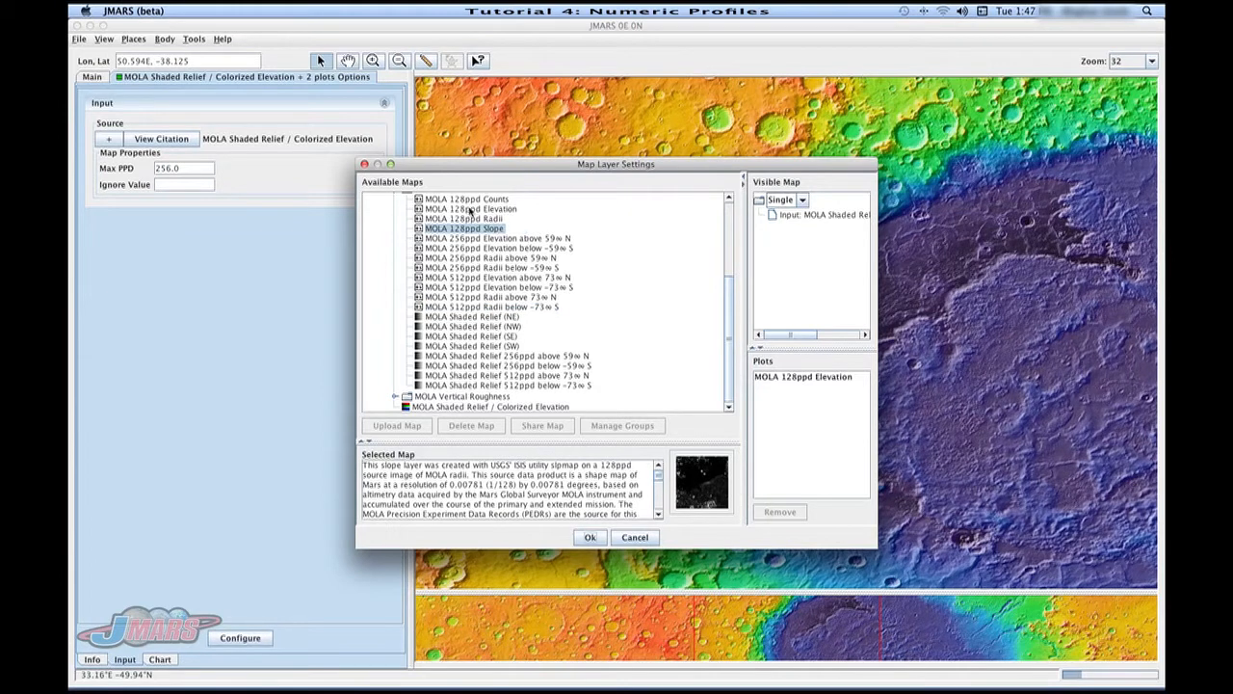
pyautogui.click(466, 198)
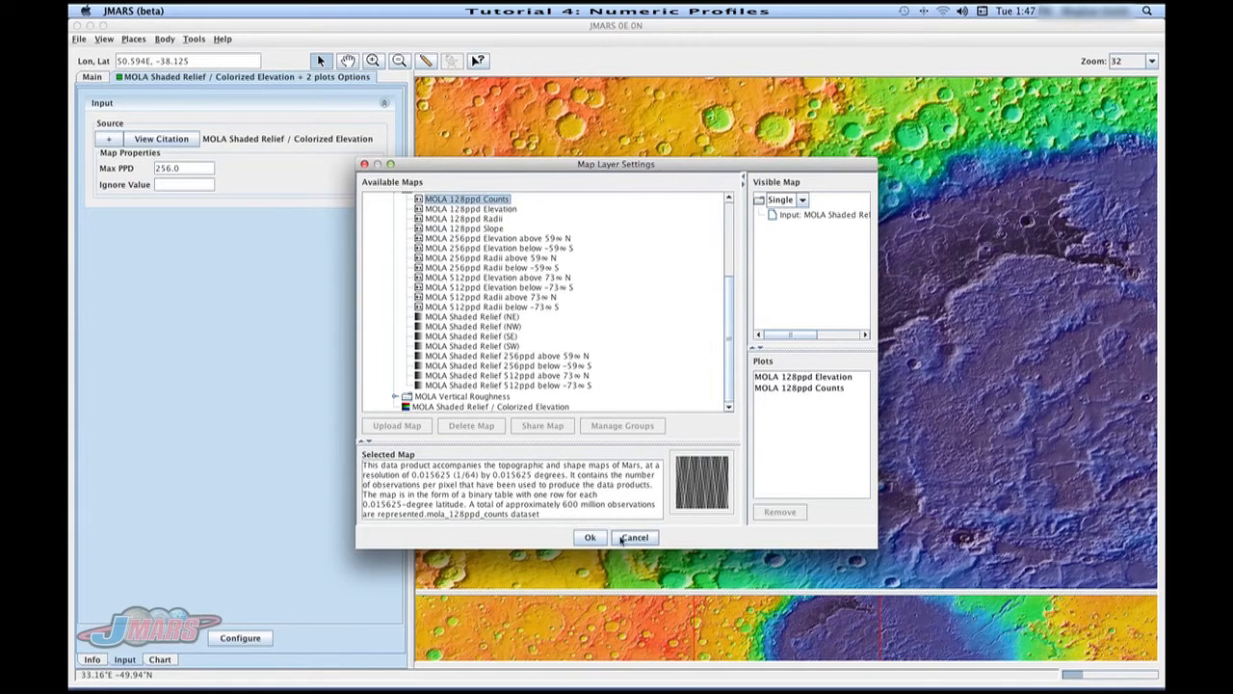
pyautogui.click(634, 536)
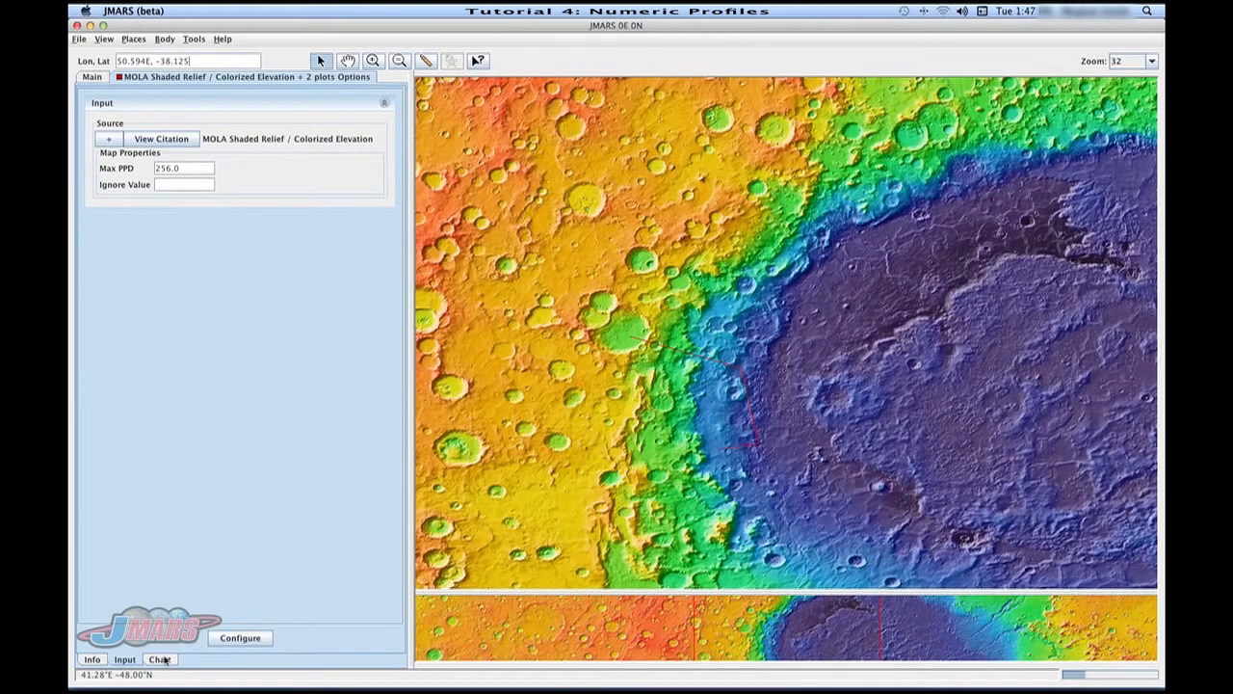
pyautogui.click(160, 659)
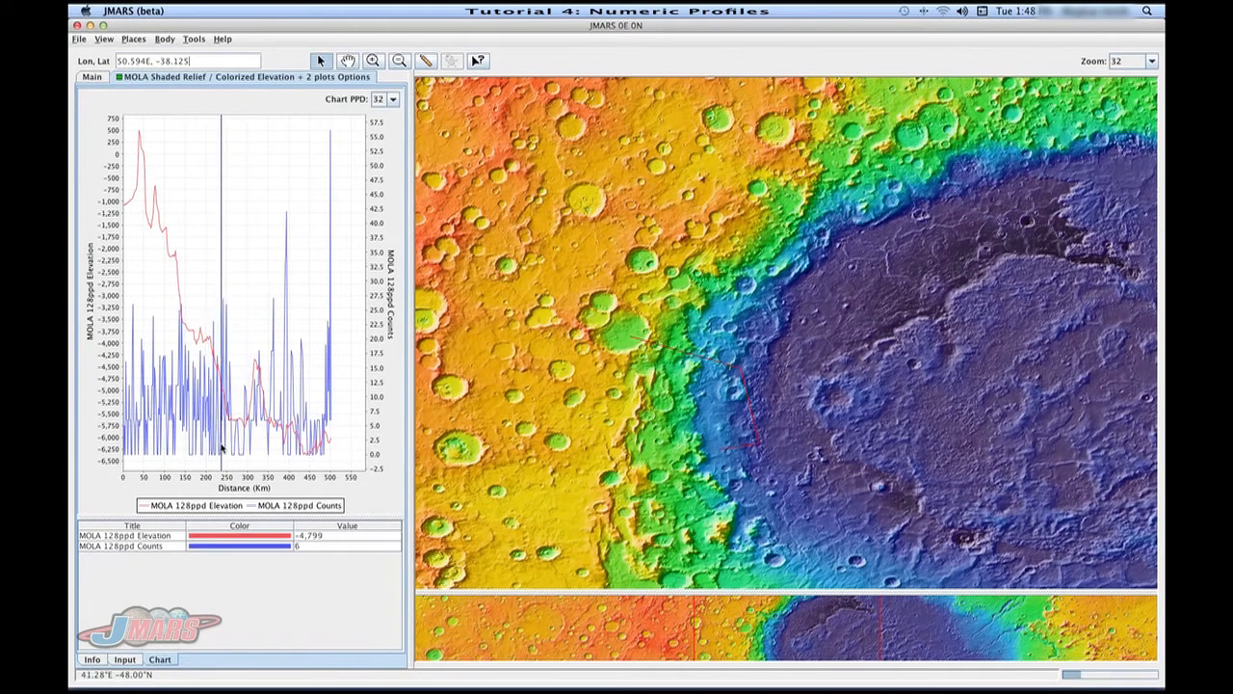
# Step: Return to the Main layer list to add the Lat/Lon Grid and MOLA Shaded Relief (NE) layers
pyautogui.click(123, 659)
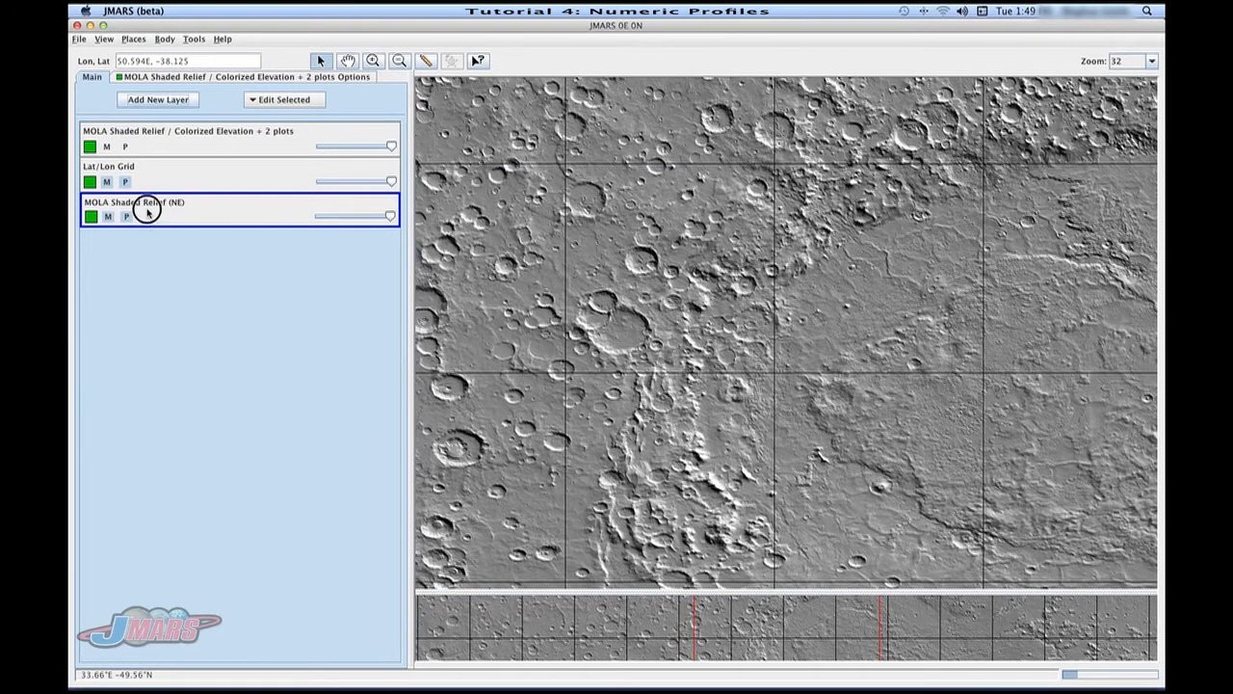
# Step: Add a Color Stretcher processing stage to the MOLA Shaded Relief (NE) layer's source
pyautogui.doubleClick(135, 202)
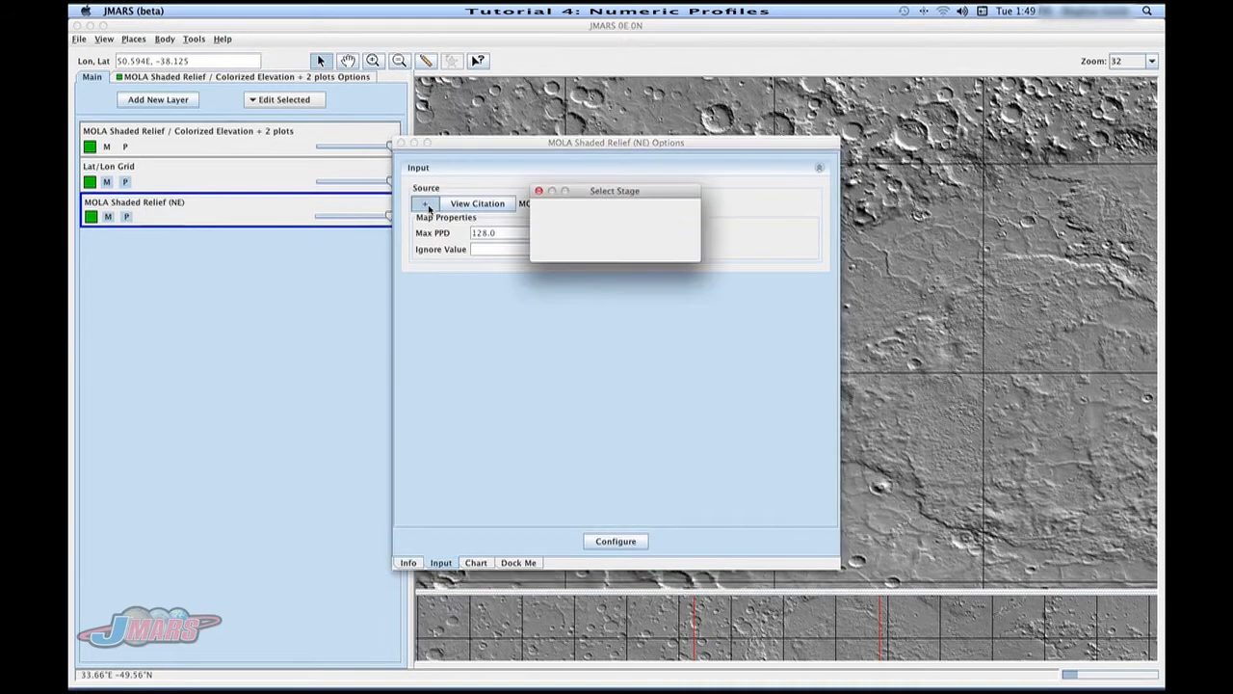
pyautogui.click(424, 205)
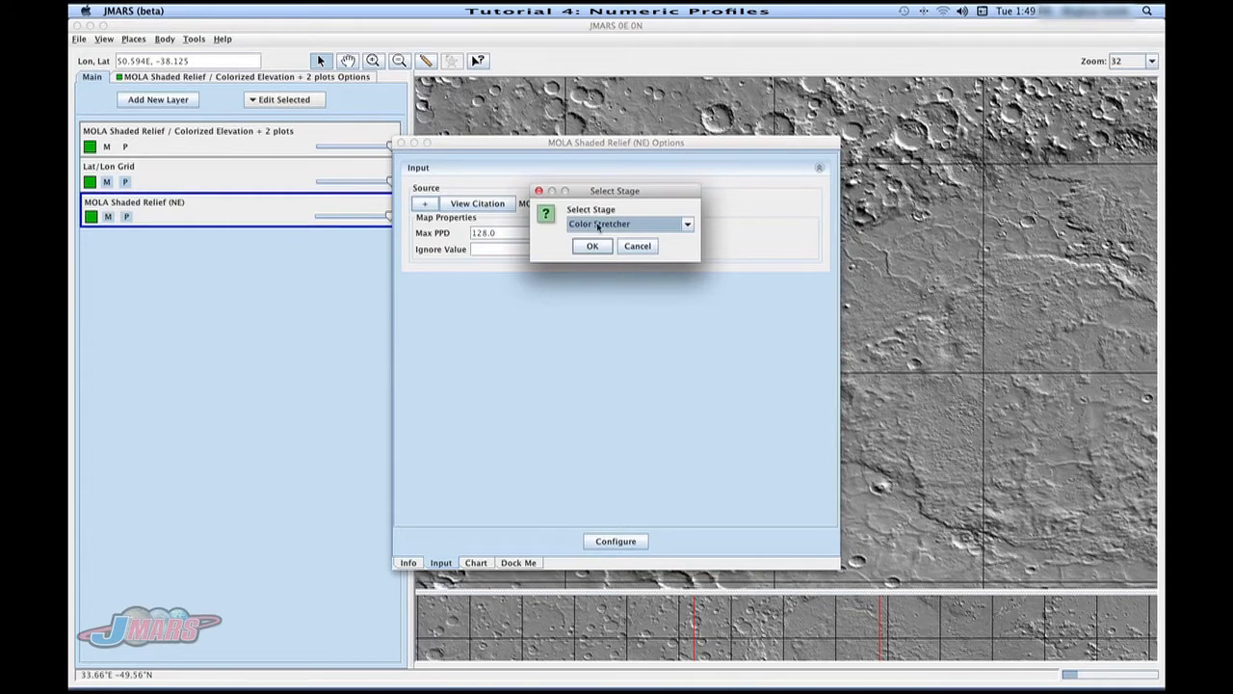
pyautogui.click(686, 223)
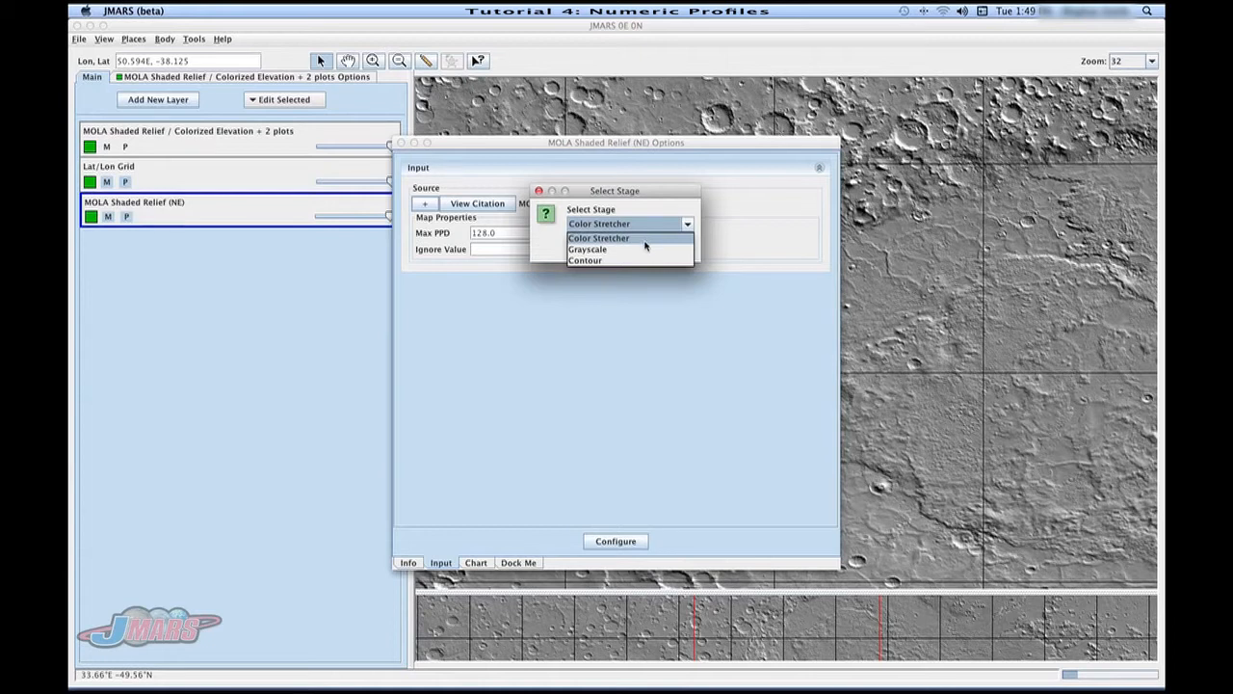
pyautogui.moveTo(632, 260)
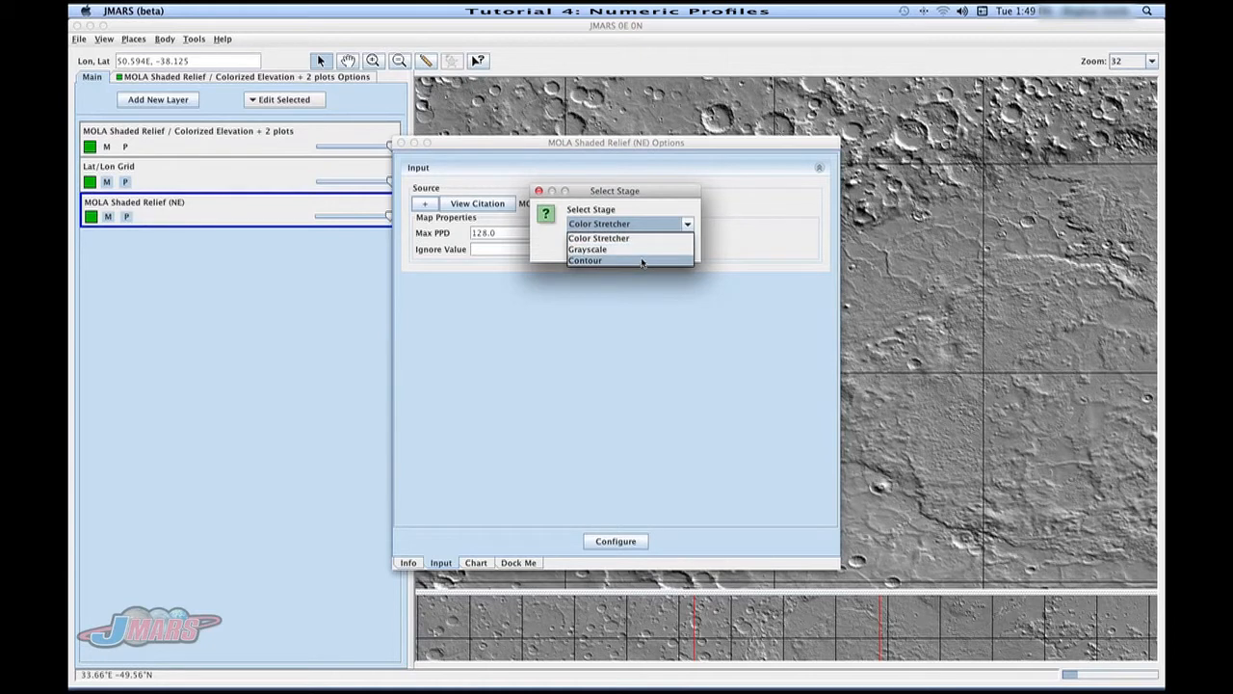
pyautogui.moveTo(636, 246)
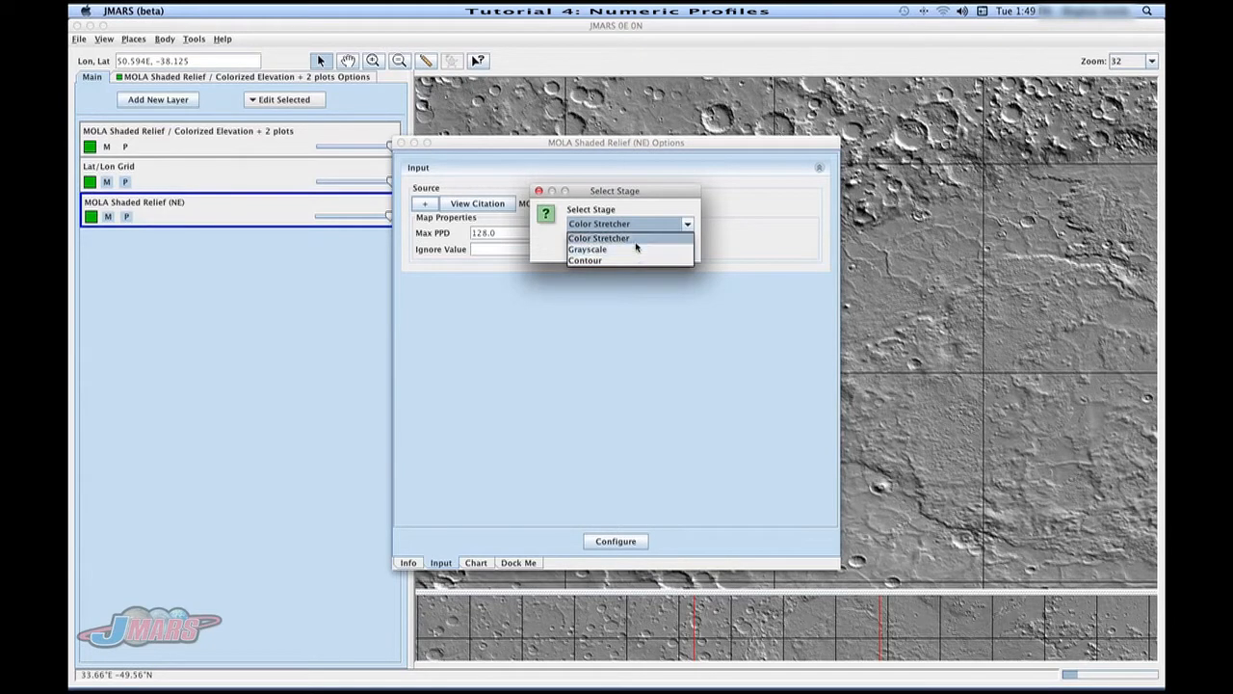
pyautogui.click(598, 239)
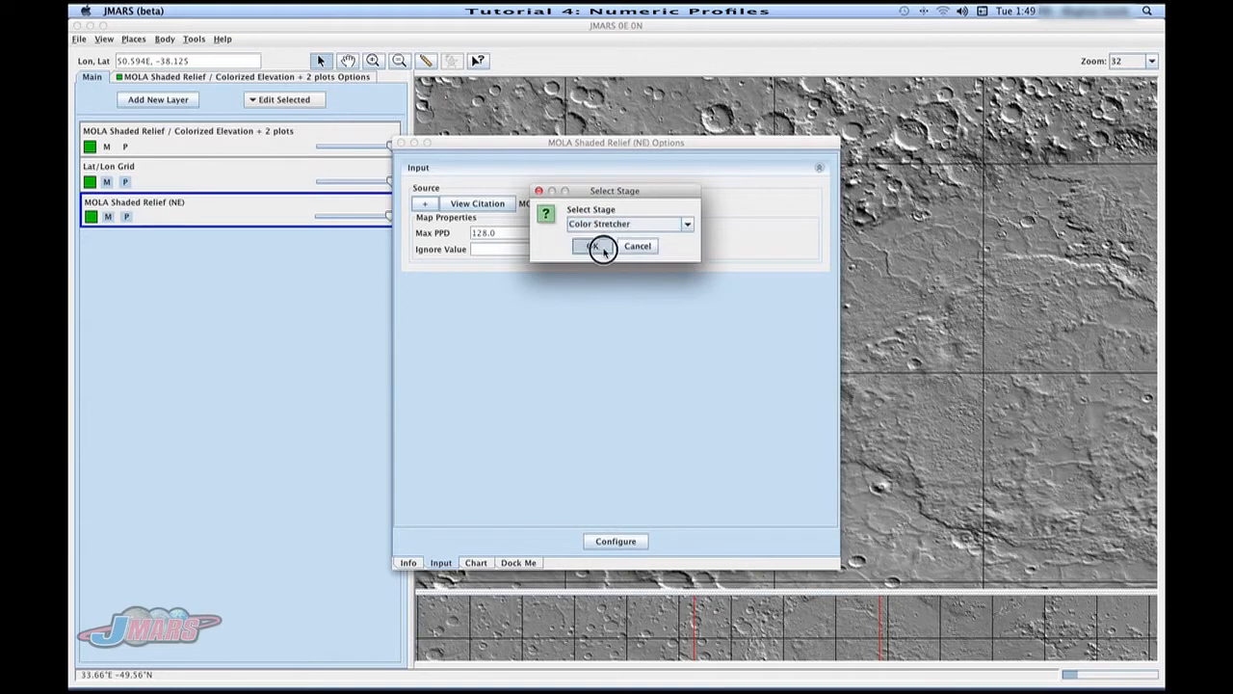
pyautogui.click(593, 246)
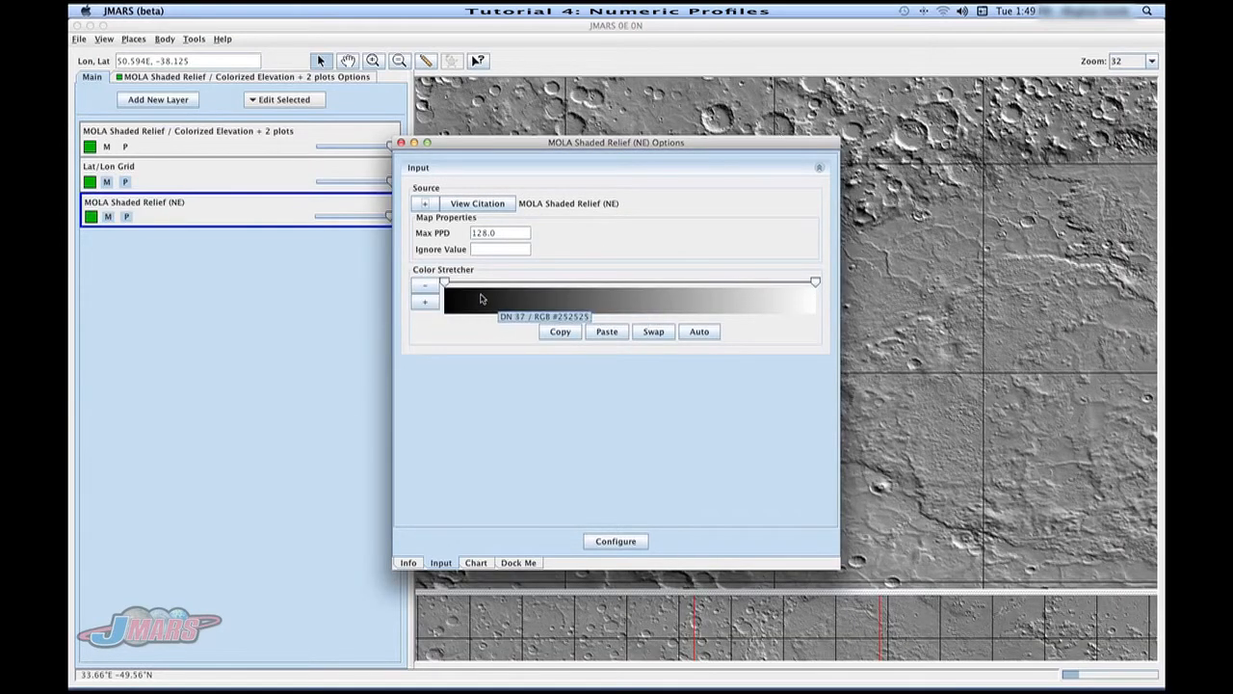
pyautogui.moveTo(653, 311)
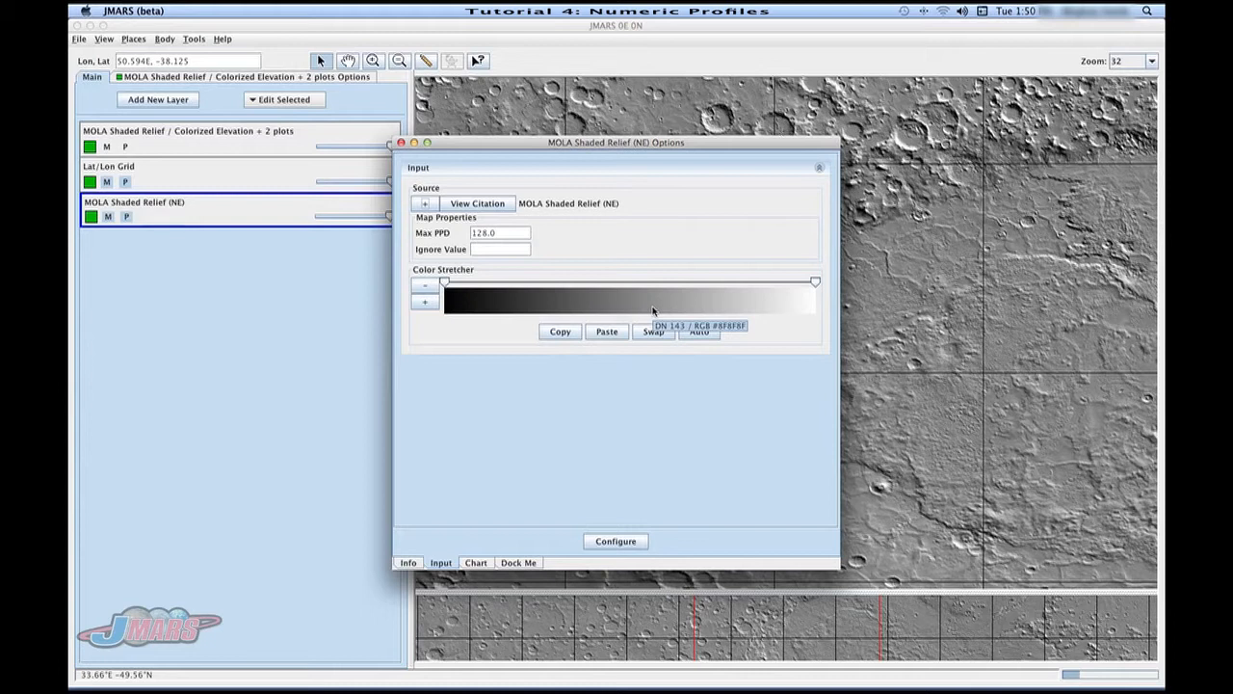
pyautogui.moveTo(786, 295)
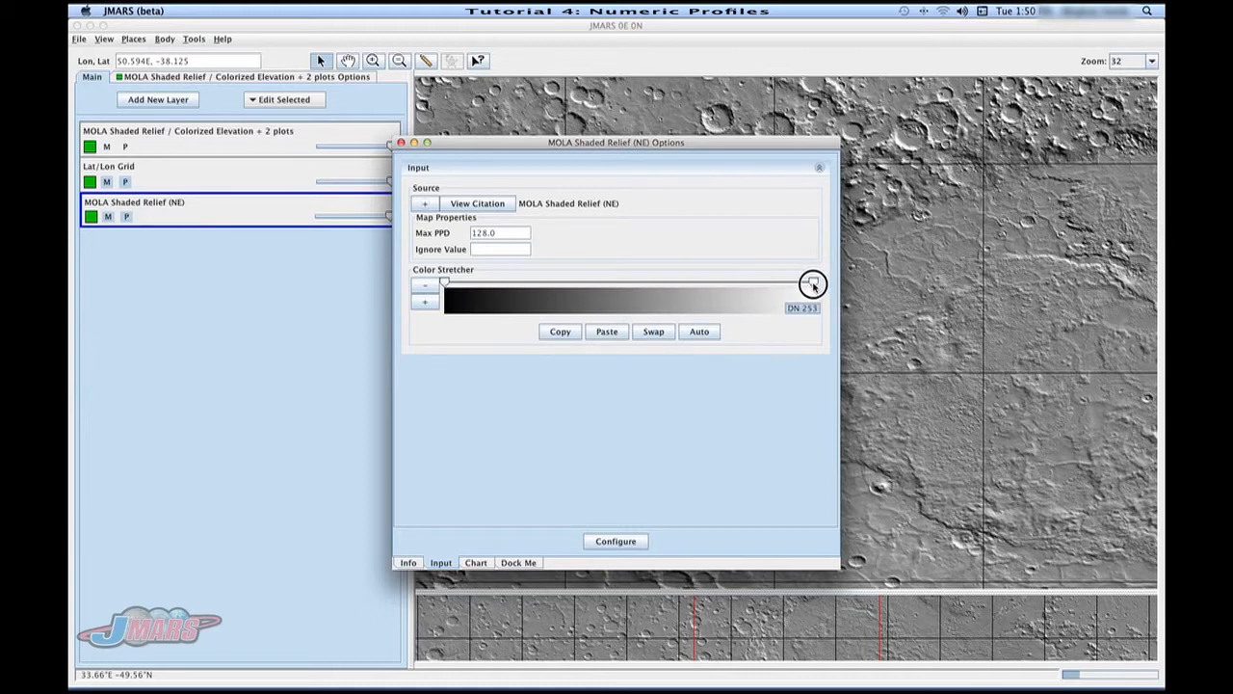
# Step: Adjust the gray ramp's upper stretch point to the maximum and bring up its colour options
pyautogui.moveTo(813, 286); pyautogui.dragTo(713, 287)
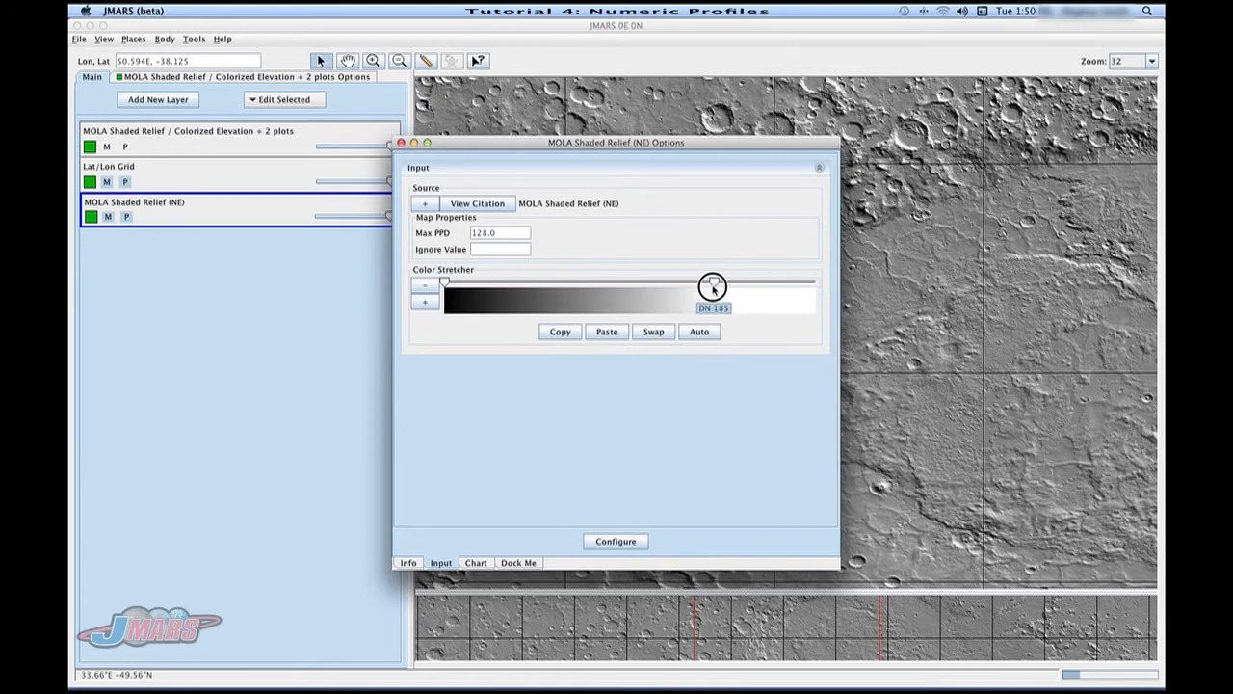
pyautogui.moveTo(713, 289); pyautogui.dragTo(675, 281)
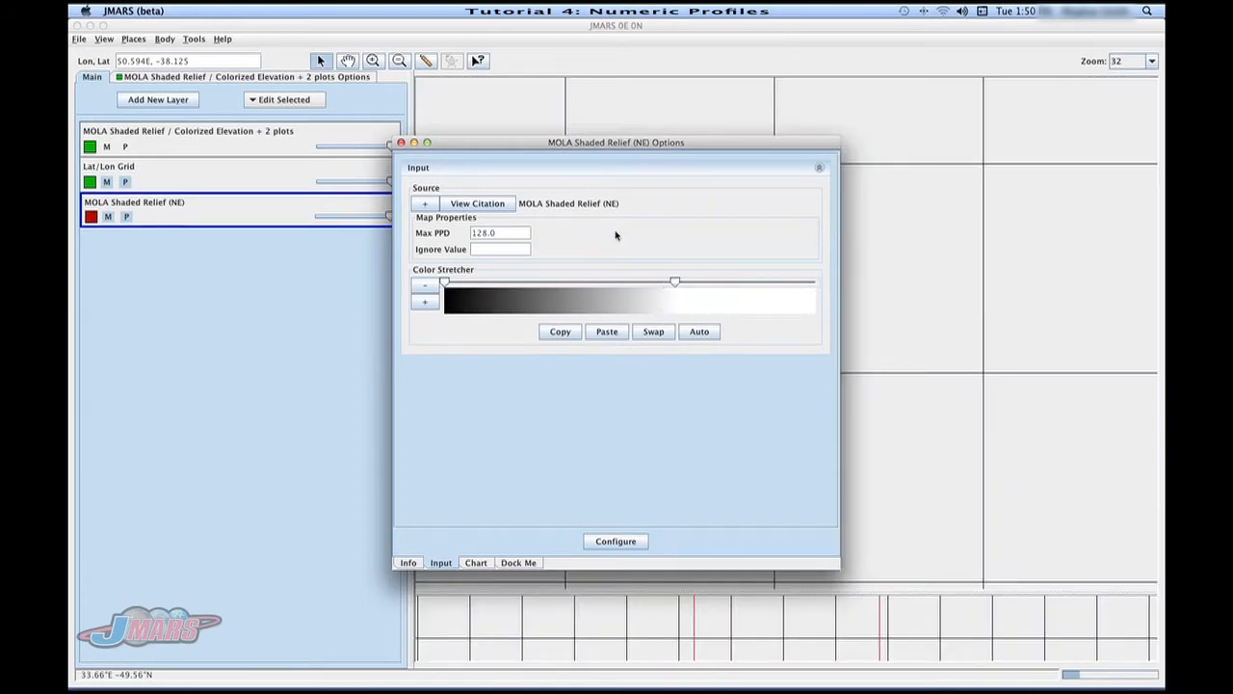
pyautogui.moveTo(616, 143); pyautogui.dragTo(343, 85)
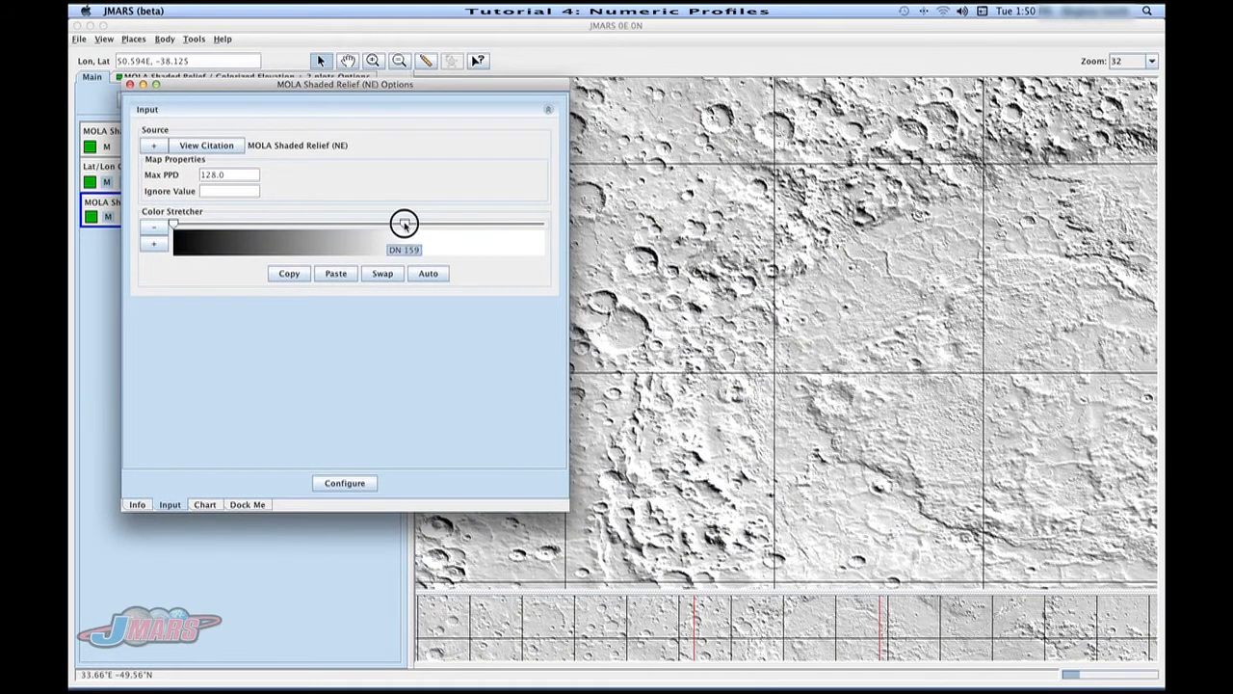
pyautogui.moveTo(405, 224); pyautogui.dragTo(543, 223)
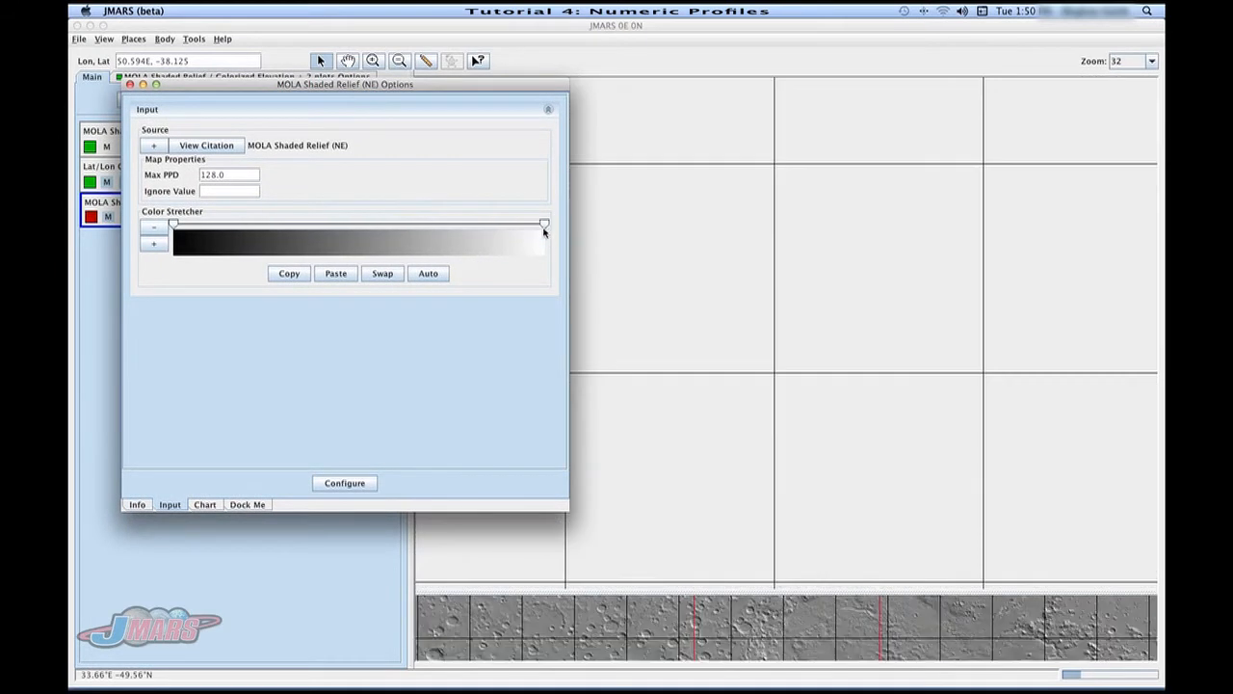
pyautogui.rightClick(544, 224)
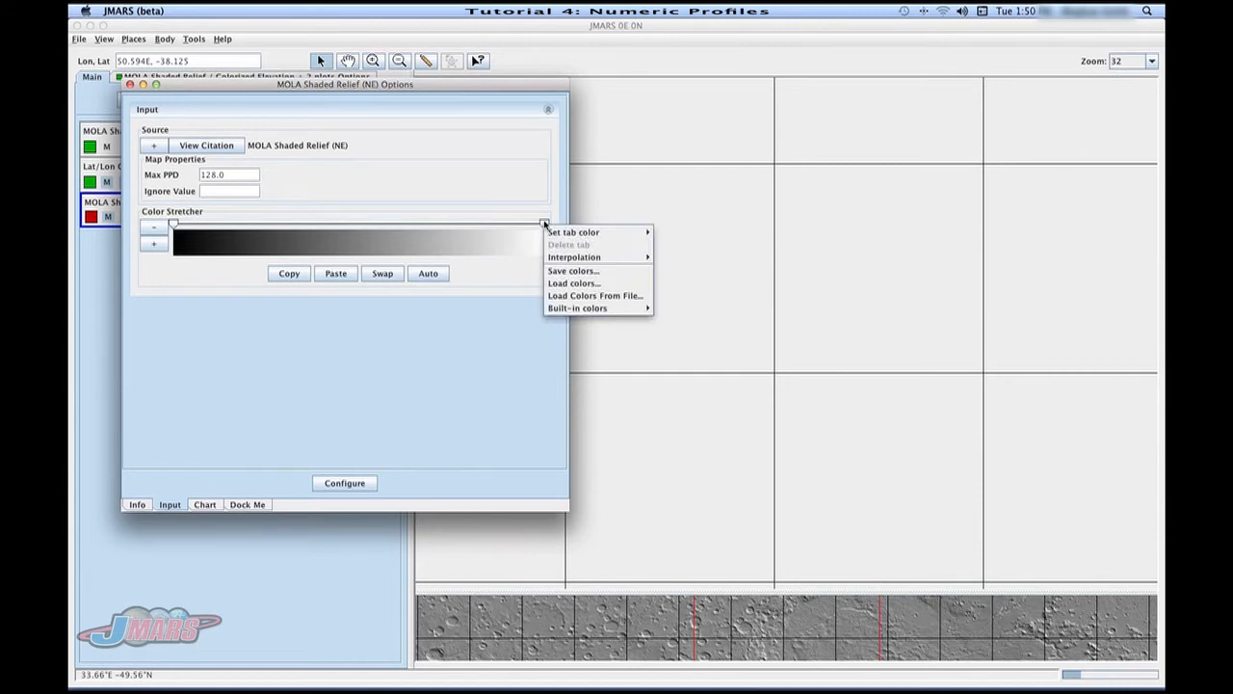
pyautogui.moveTo(574, 231)
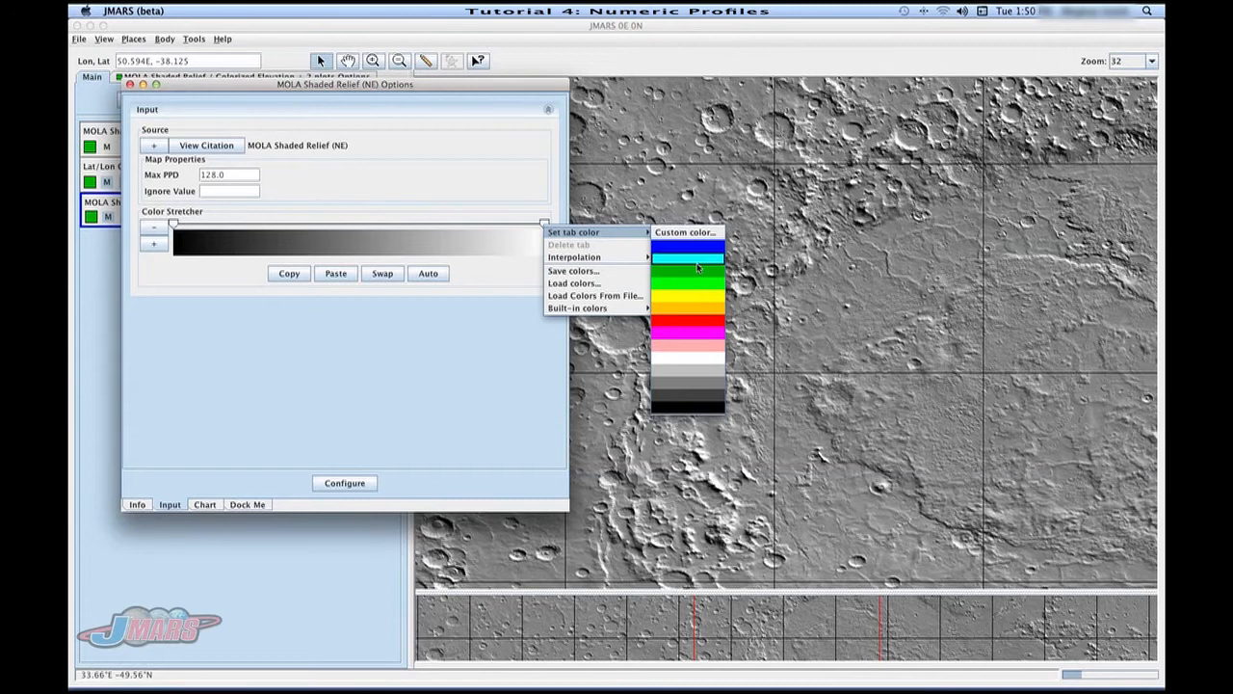
# Step: Set the ramp's bright end to cyan, giving a black-to-cyan relief, and reopen the colour options
pyautogui.click(688, 257)
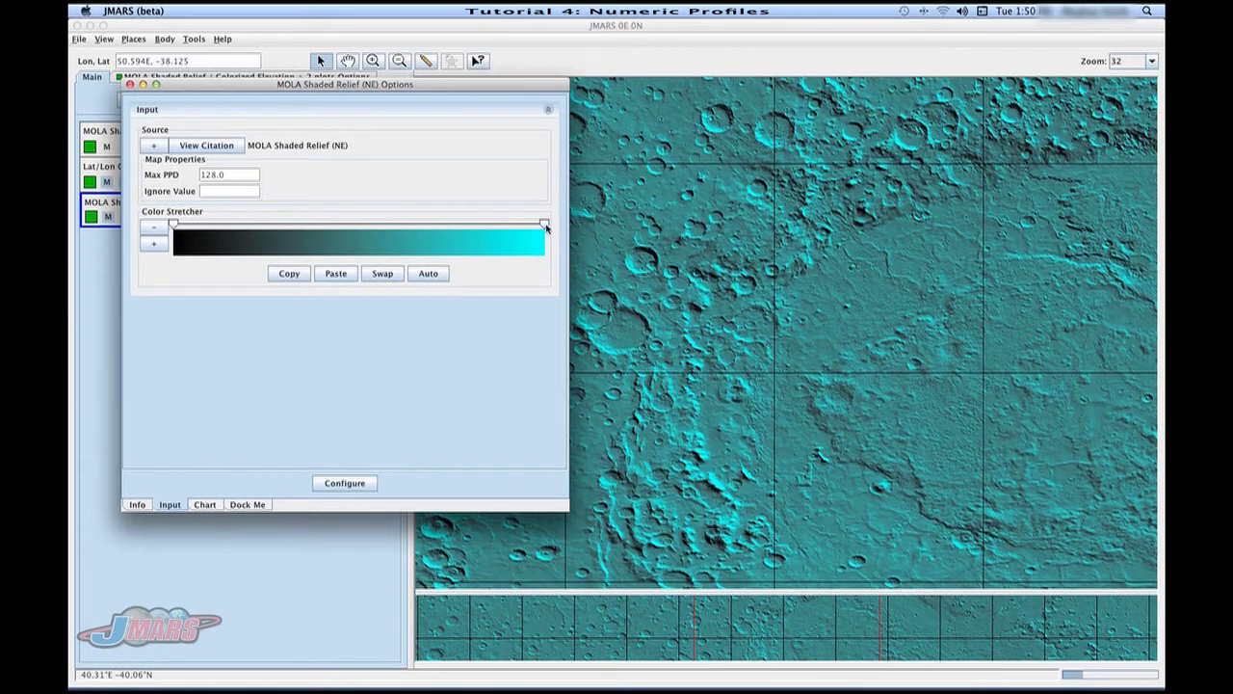
pyautogui.rightClick(544, 223)
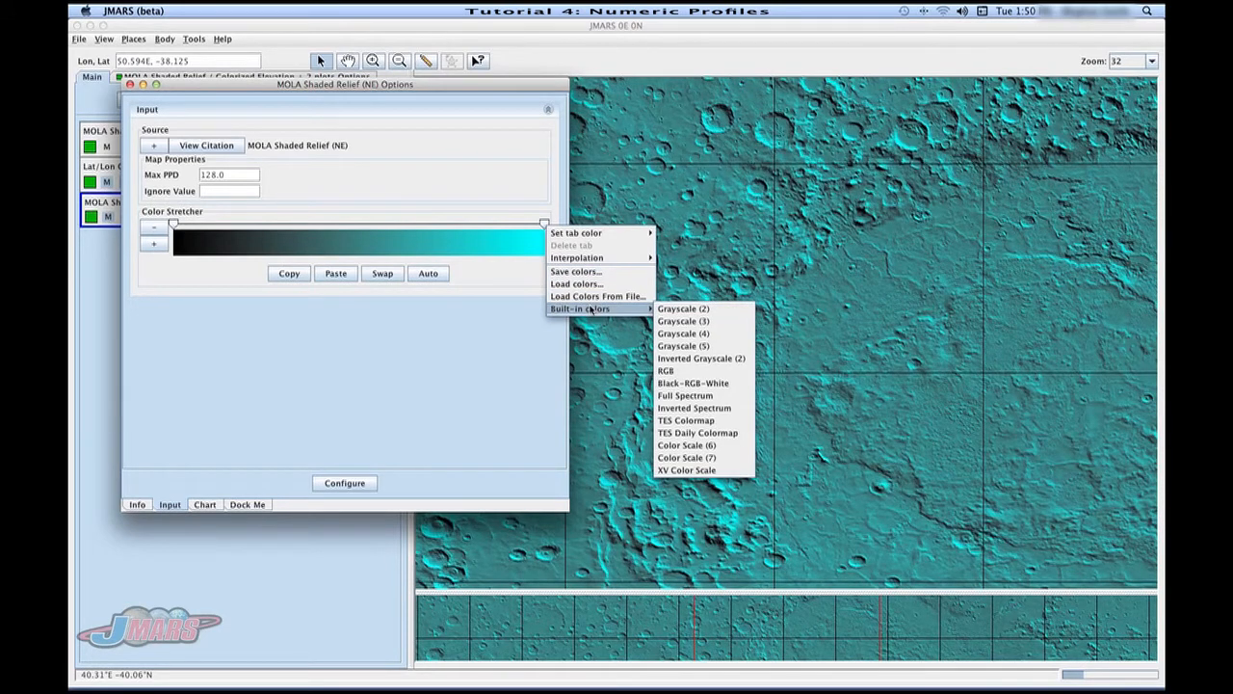
pyautogui.moveTo(684, 347)
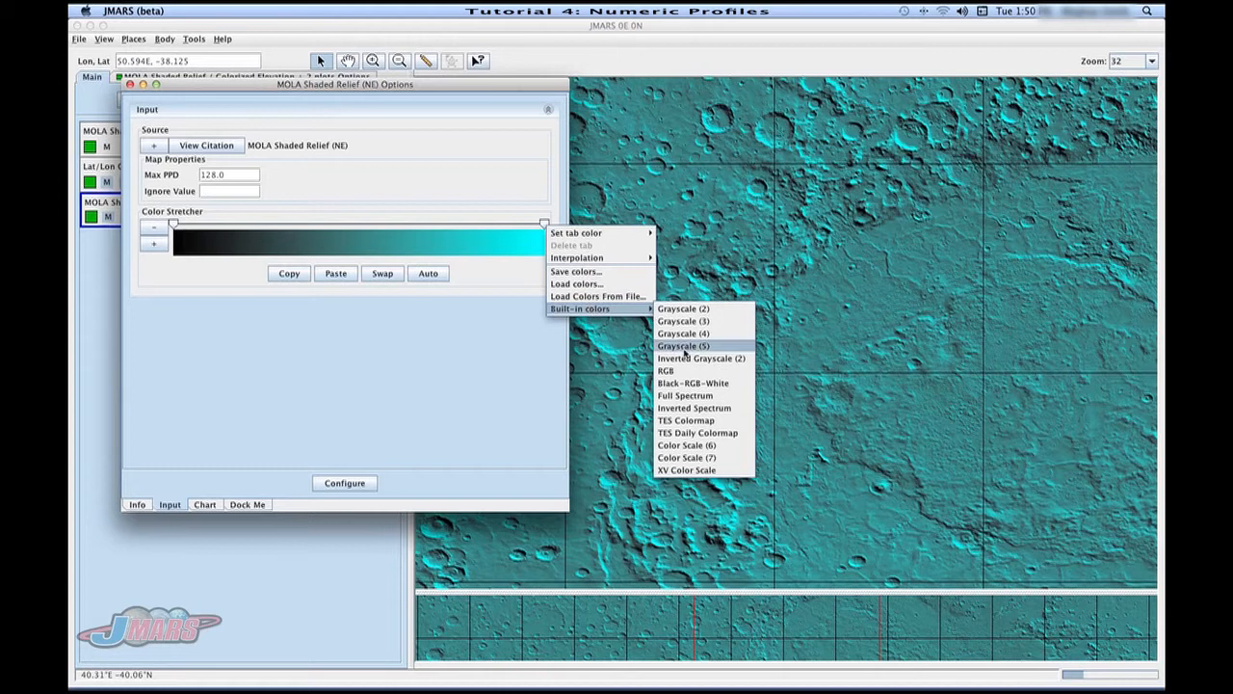
pyautogui.moveTo(702, 357)
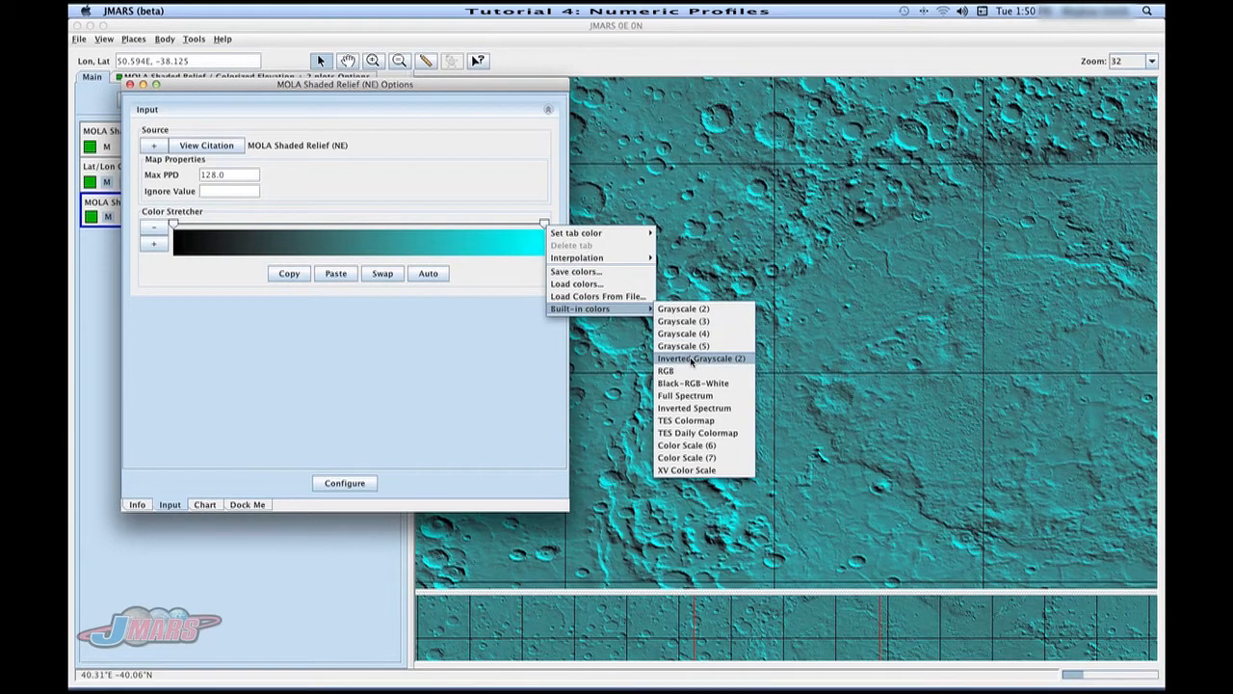
# Step: Apply the Full Spectrum rainbow ramp and drag its stretch markers to redistribute the colours
pyautogui.click(686, 395)
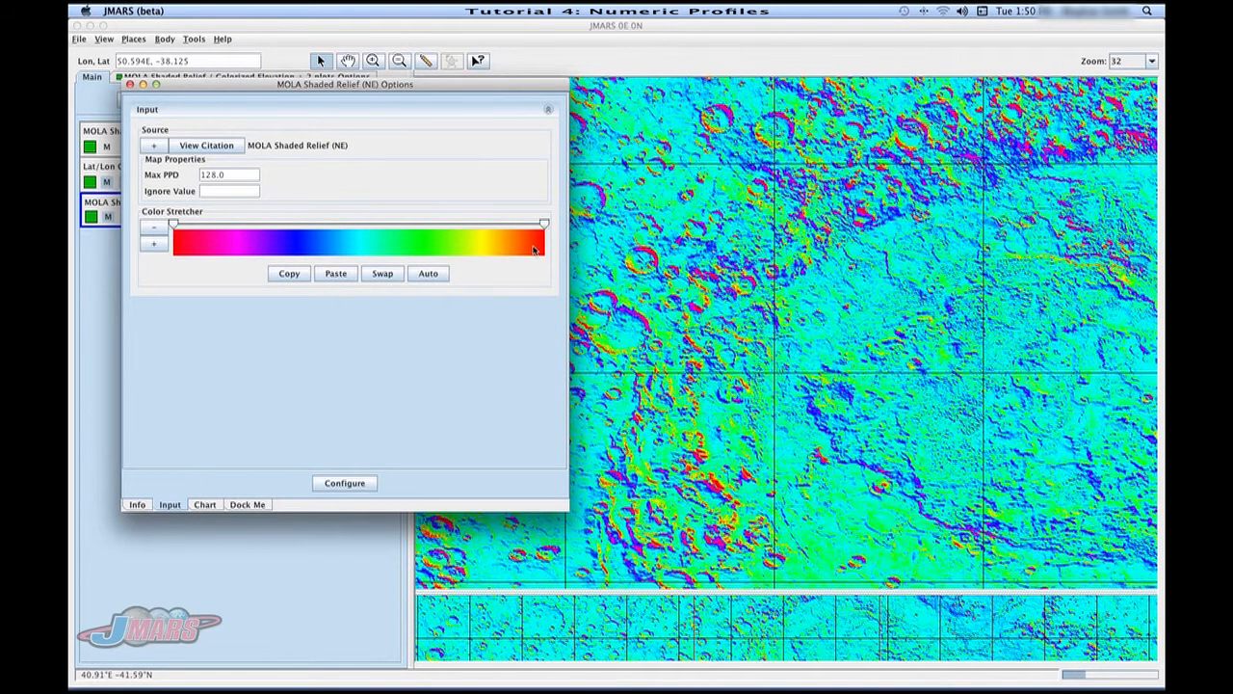
pyautogui.moveTo(543, 223); pyautogui.dragTo(432, 223)
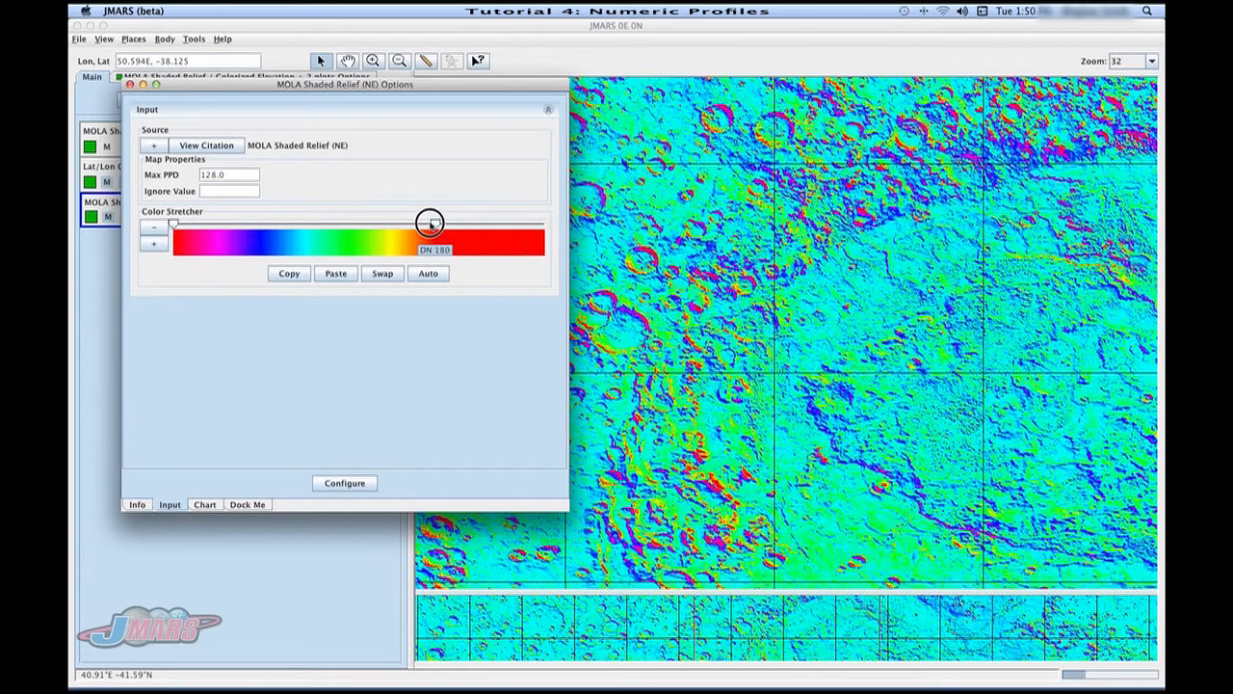
pyautogui.moveTo(431, 224); pyautogui.dragTo(385, 224)
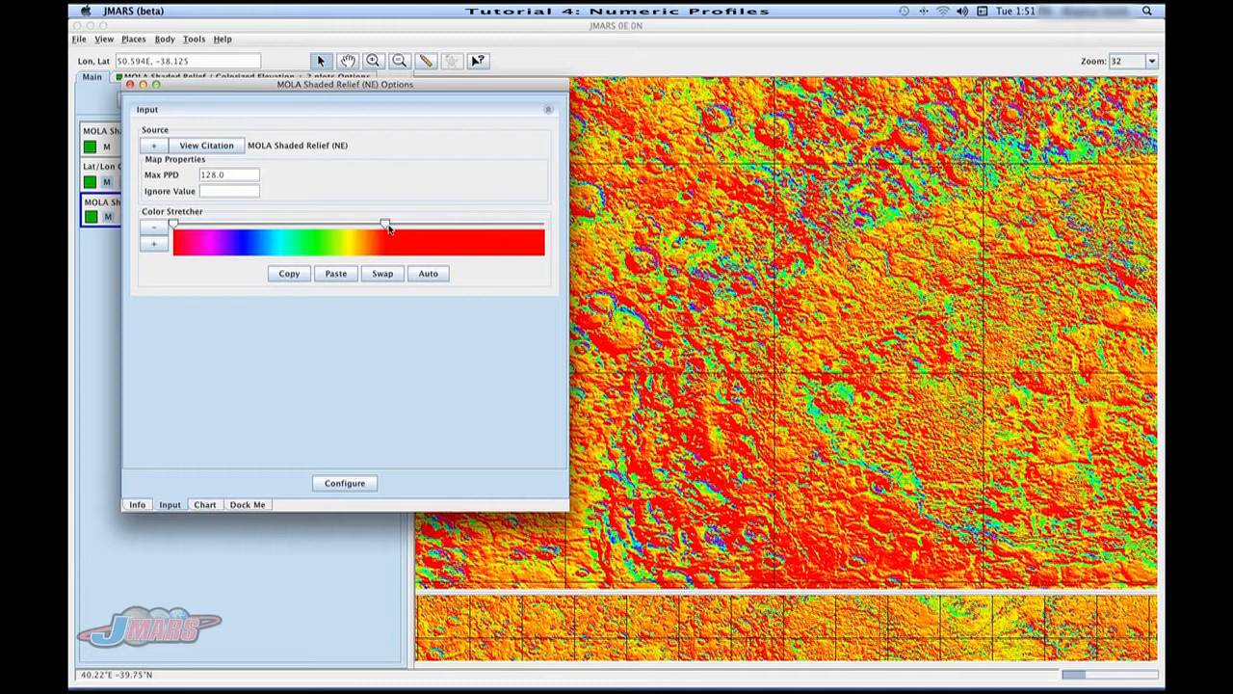
pyautogui.moveTo(386, 224); pyautogui.dragTo(472, 235)
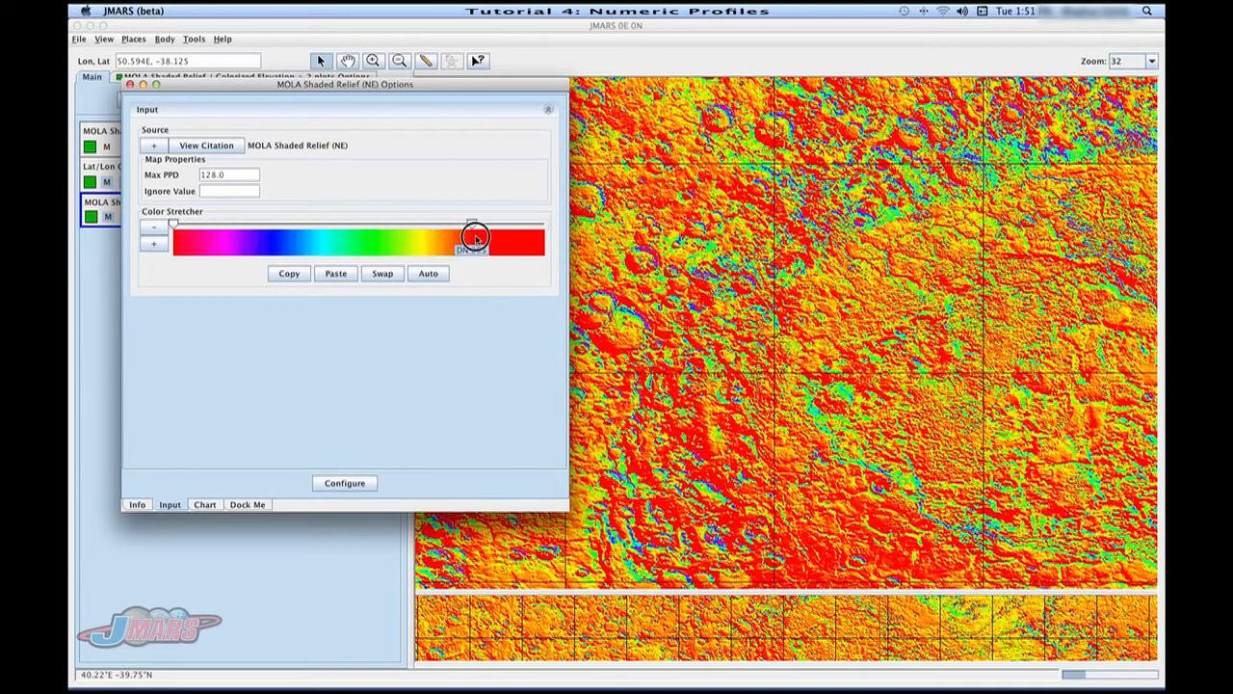
pyautogui.moveTo(472, 239); pyautogui.dragTo(543, 239)
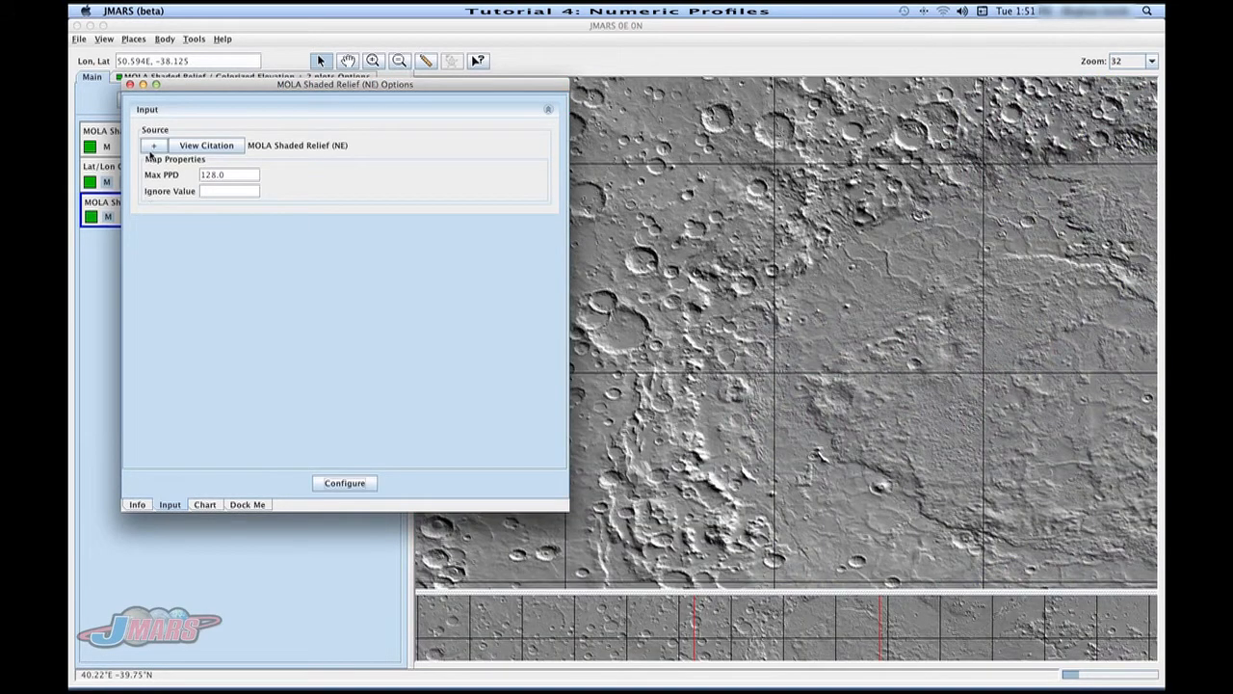
# Step: Add a Grayscale processing stage with automatic min/max detection
pyautogui.click(155, 146)
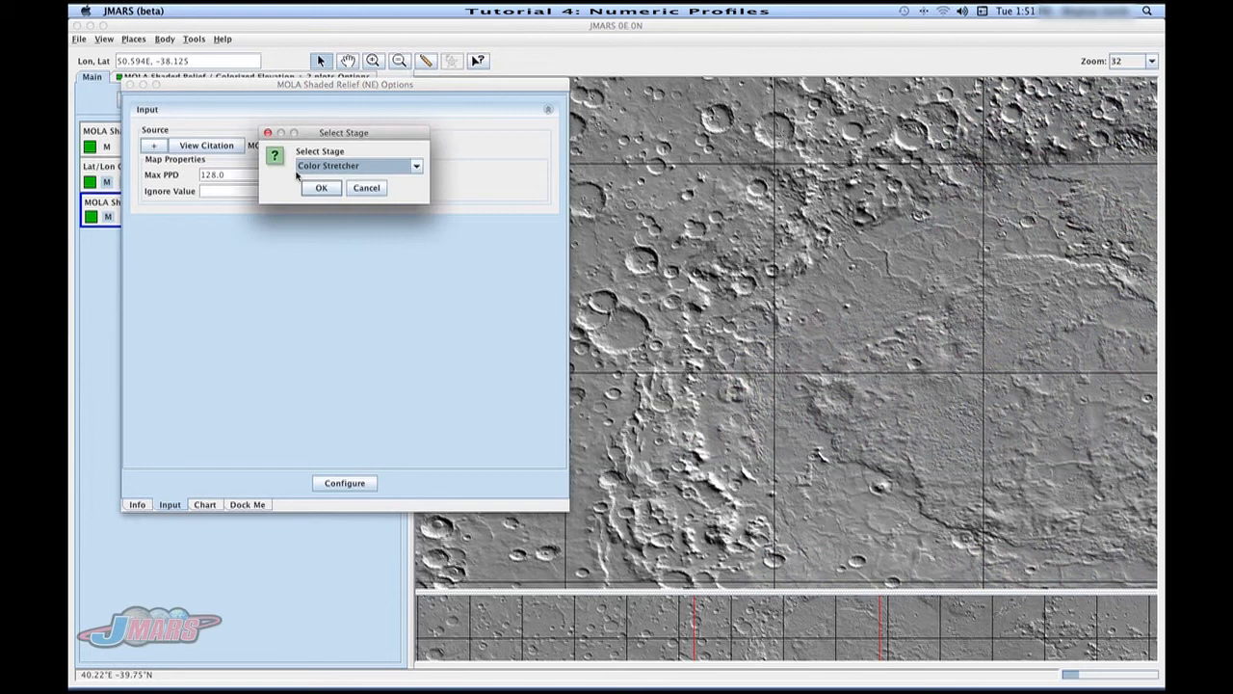
pyautogui.click(416, 166)
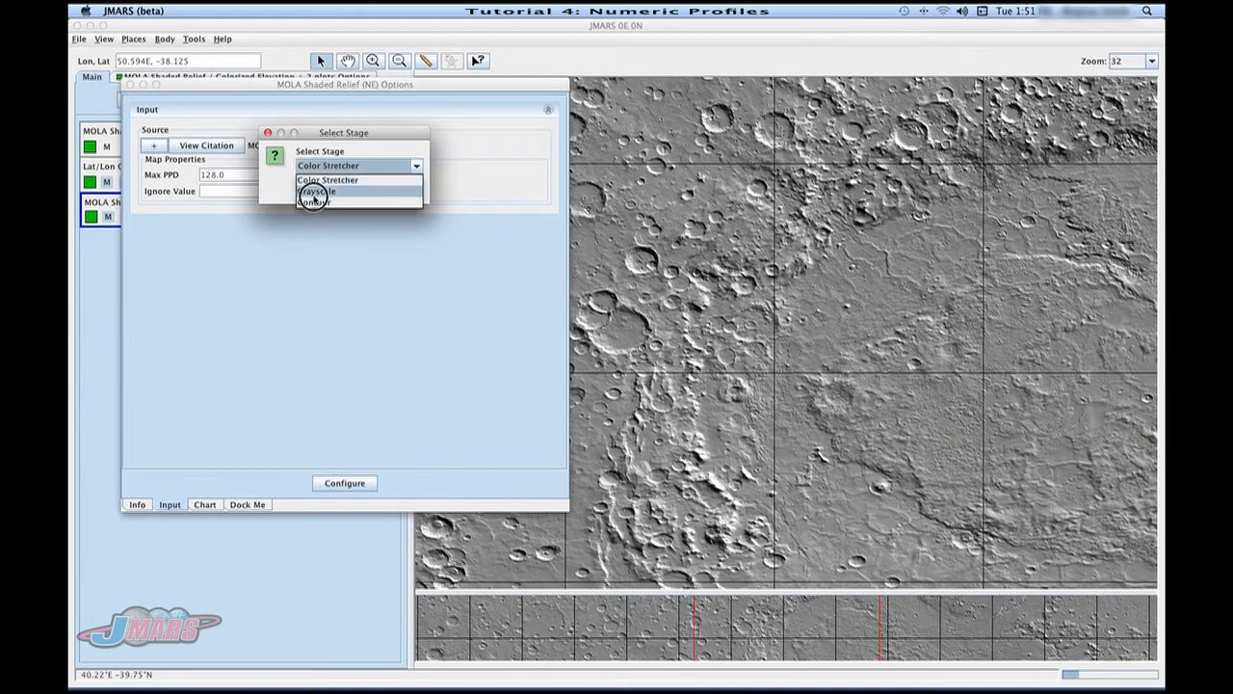
pyautogui.click(318, 190)
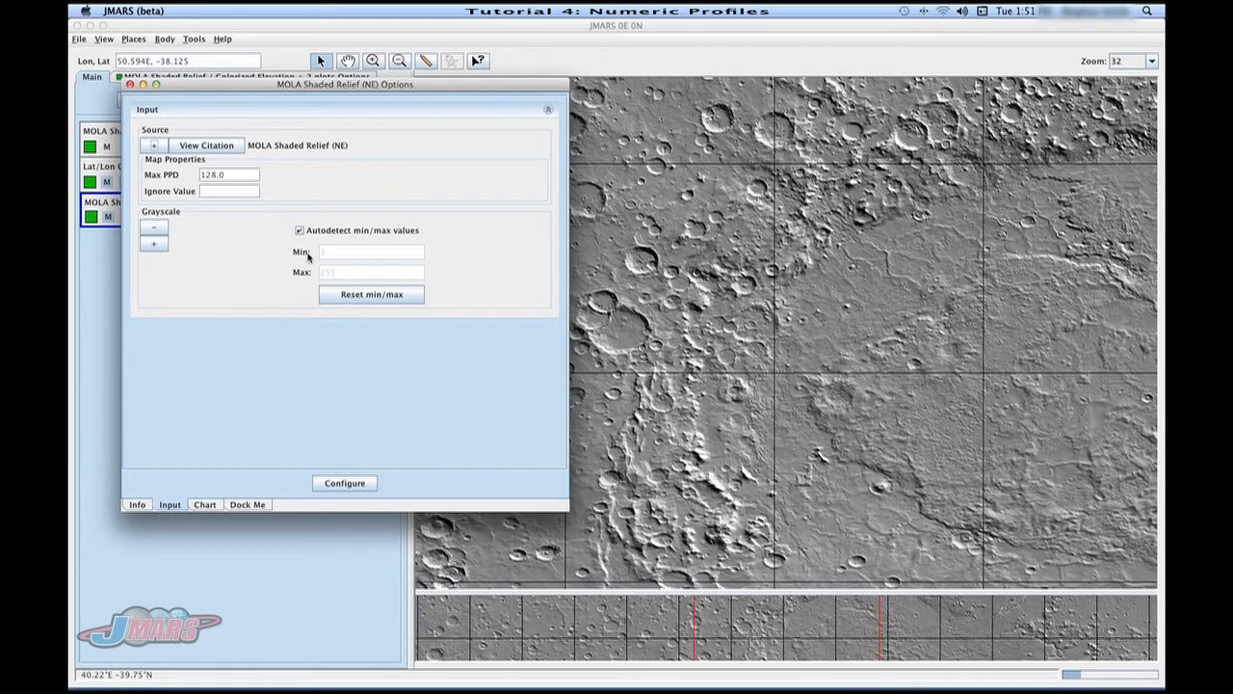
pyautogui.moveTo(241, 200)
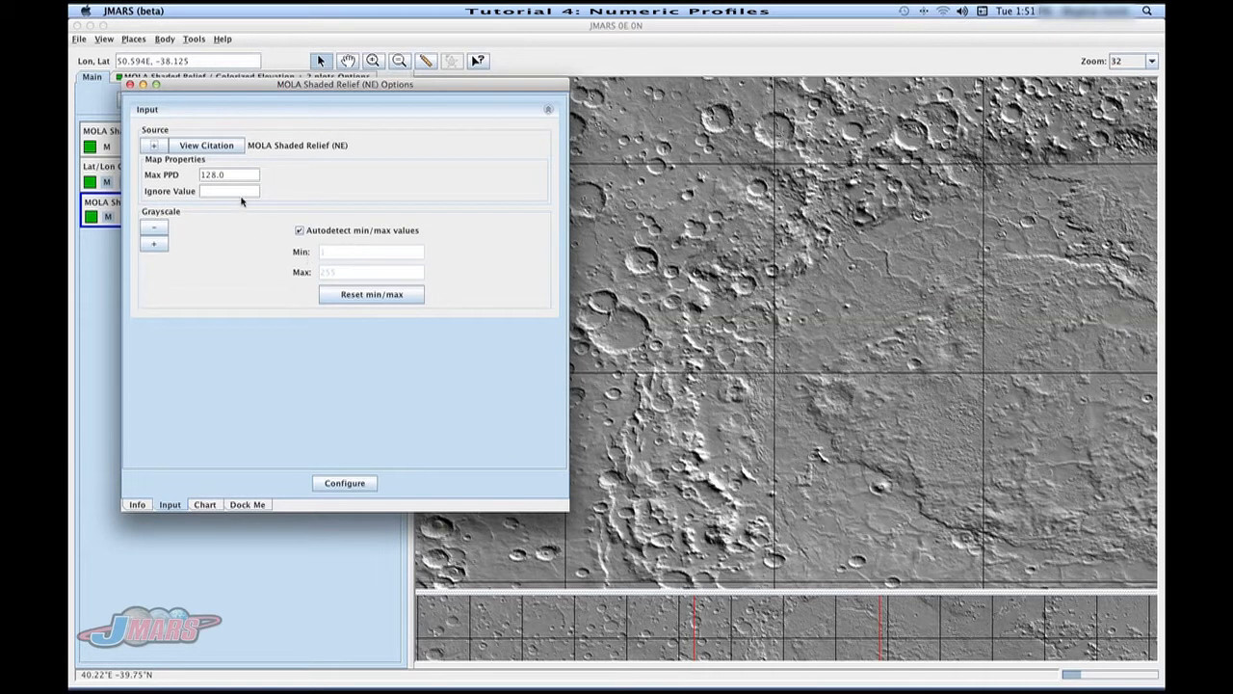
pyautogui.moveTo(204, 203)
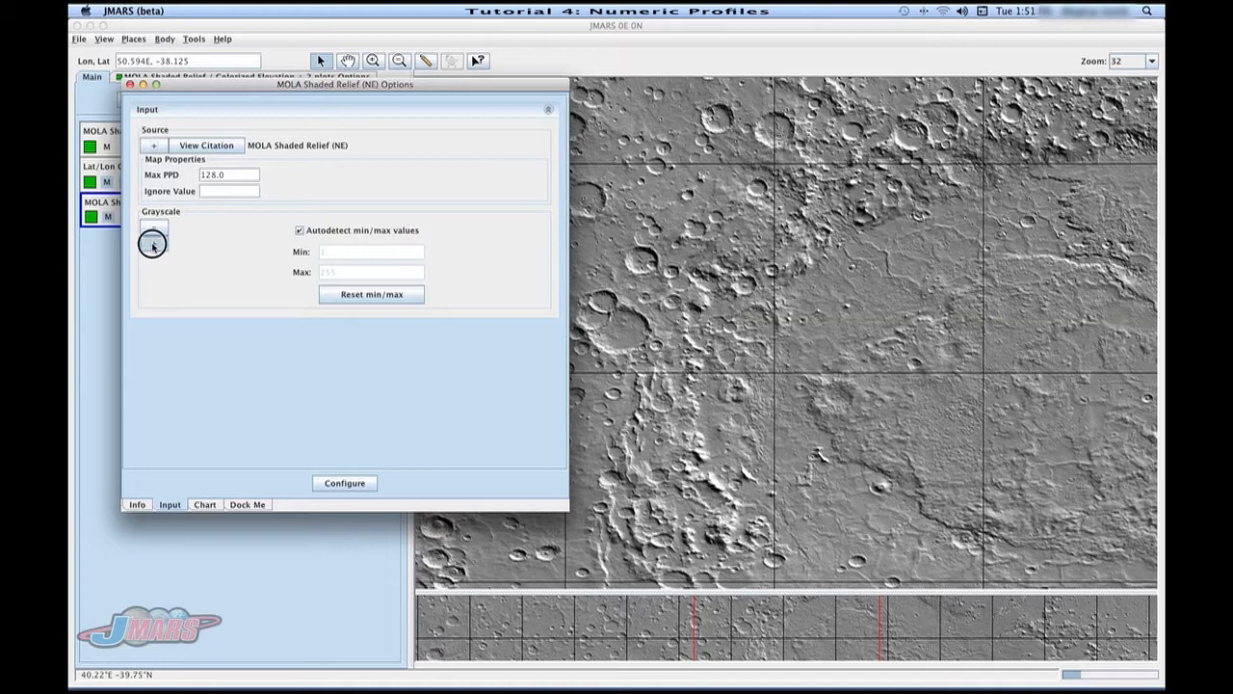
# Step: Add a Contour stage after Grayscale with base 0 and step 100, showing its colour choices
pyautogui.click(155, 227)
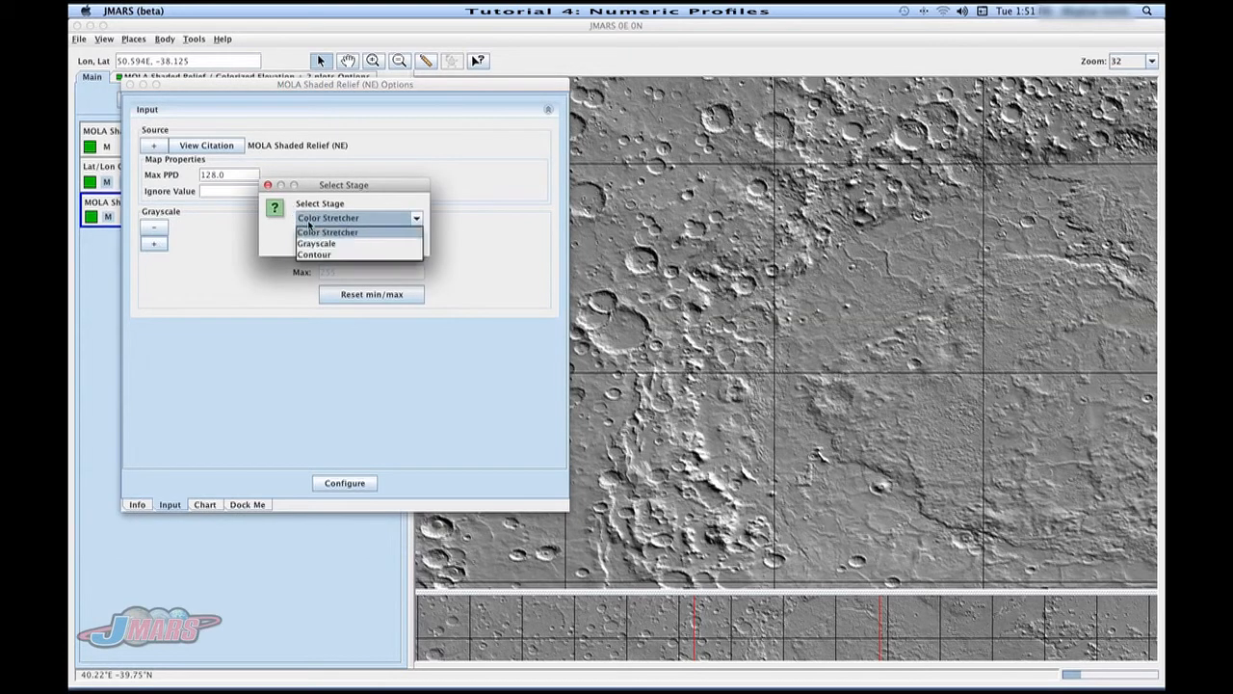
pyautogui.click(314, 254)
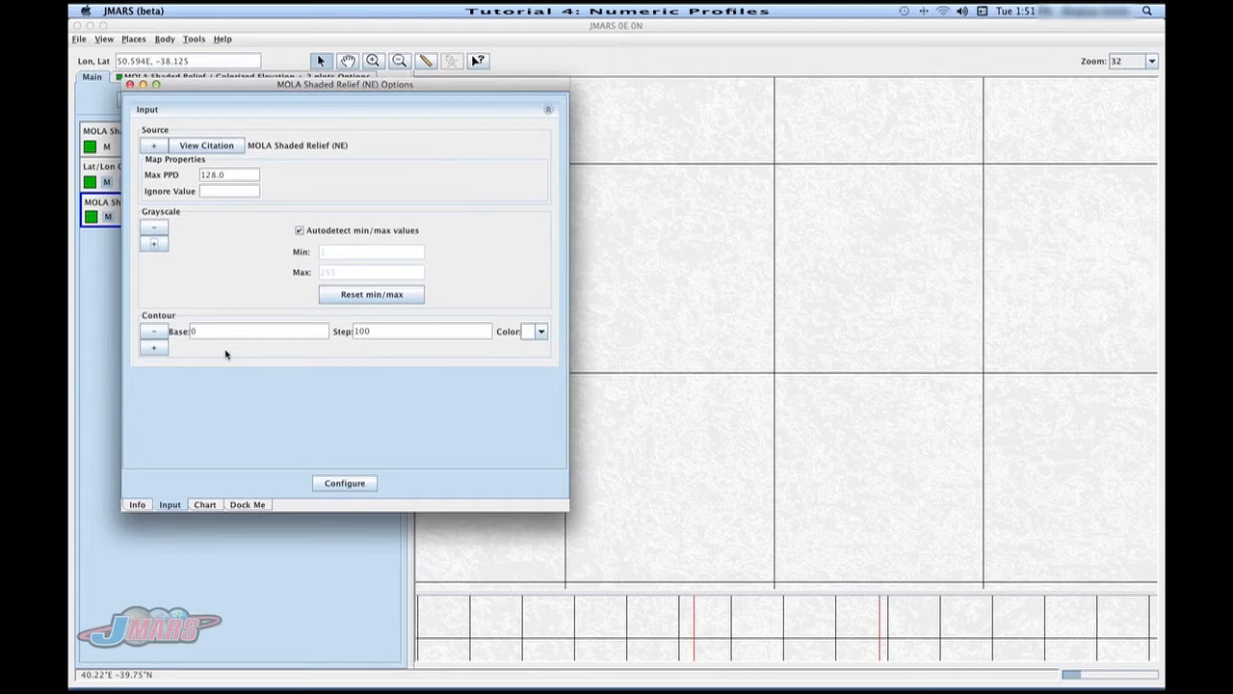
pyautogui.moveTo(219, 351)
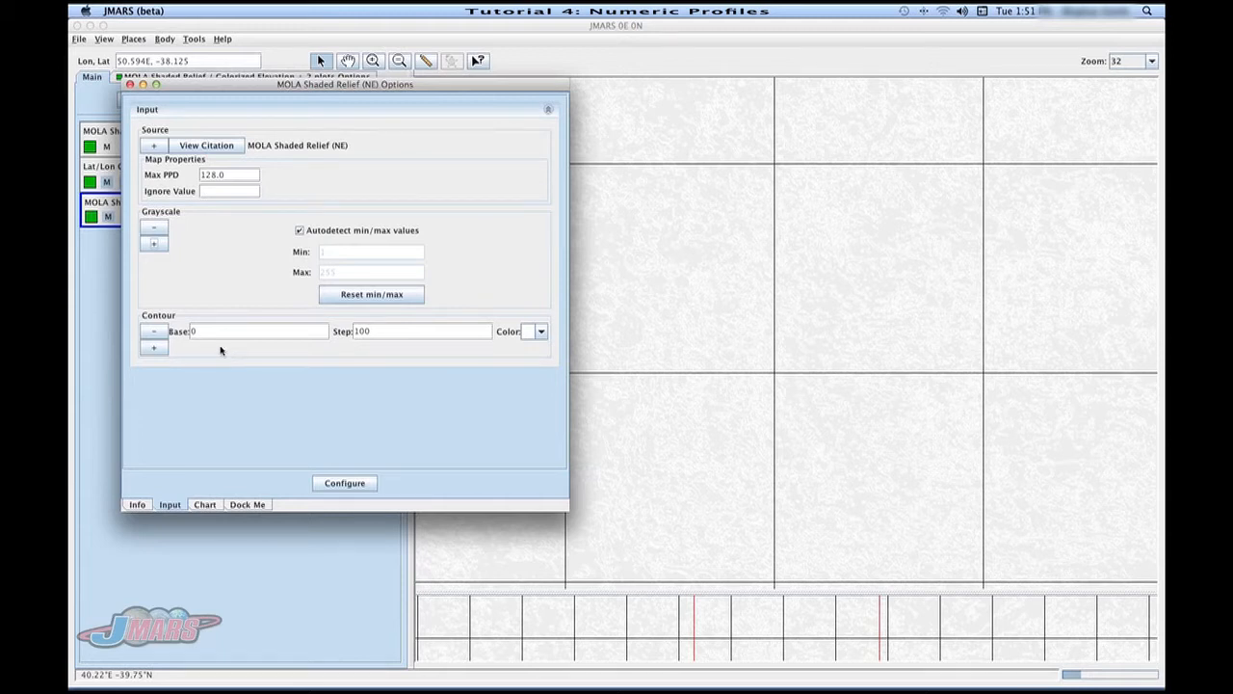
pyautogui.click(200, 331)
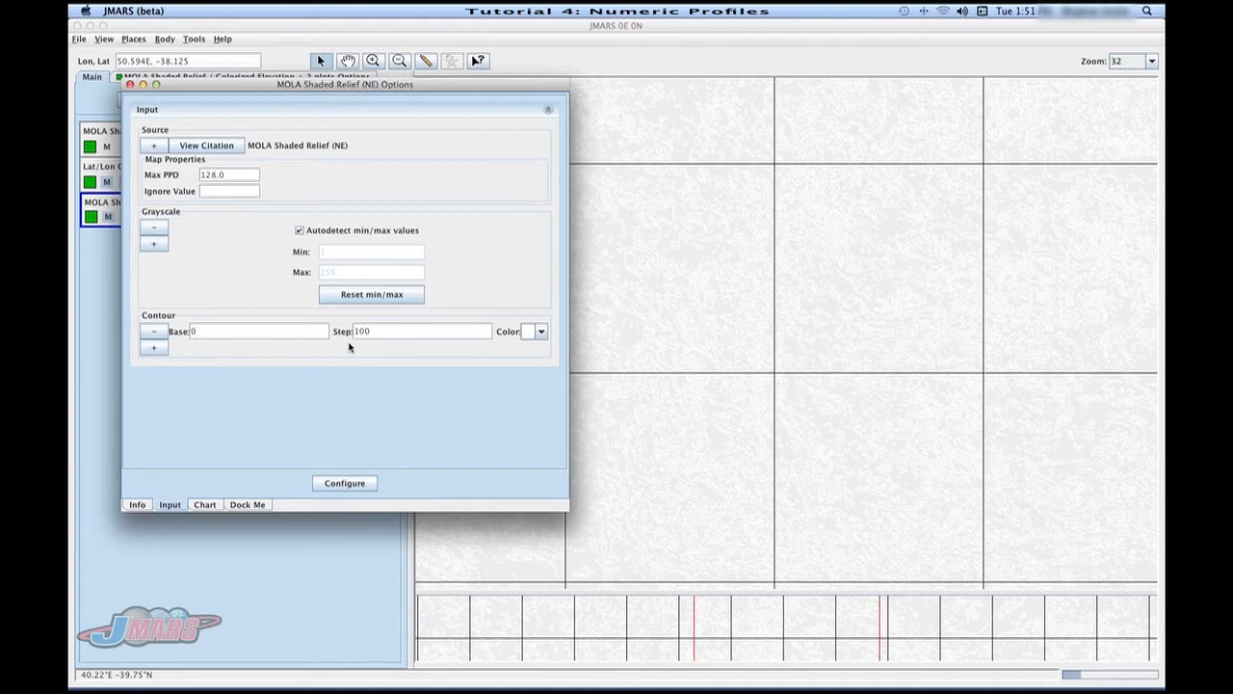
pyautogui.moveTo(512, 347)
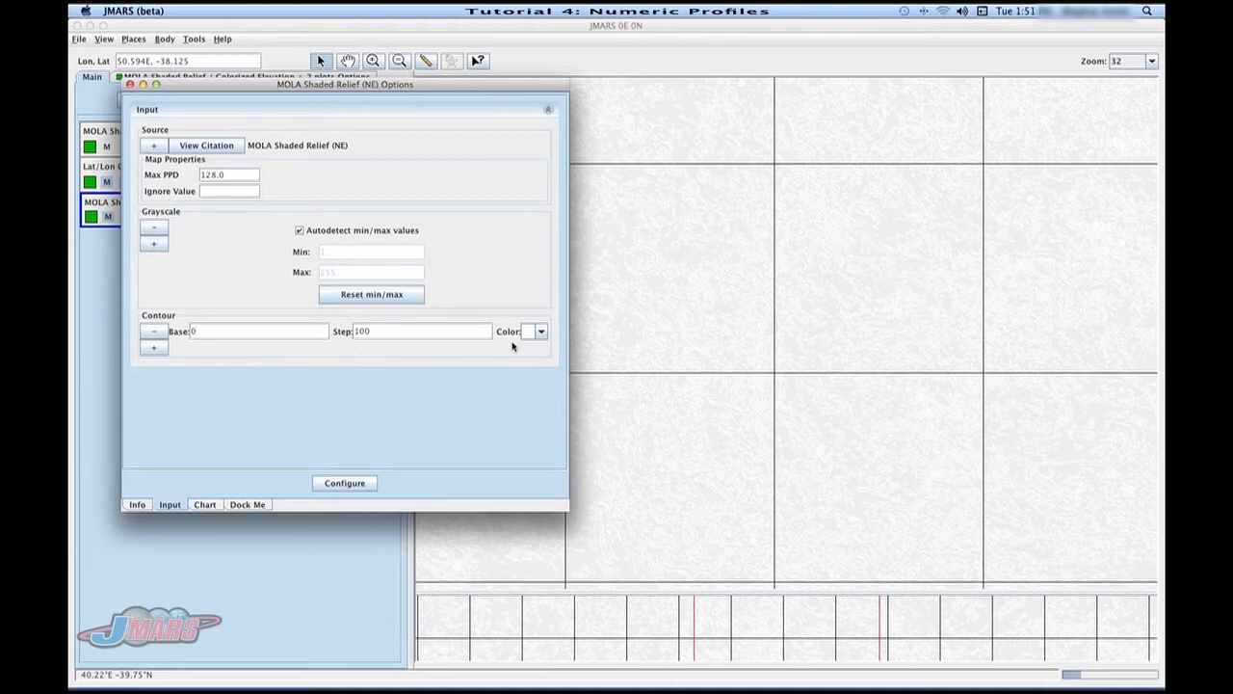
pyautogui.click(539, 331)
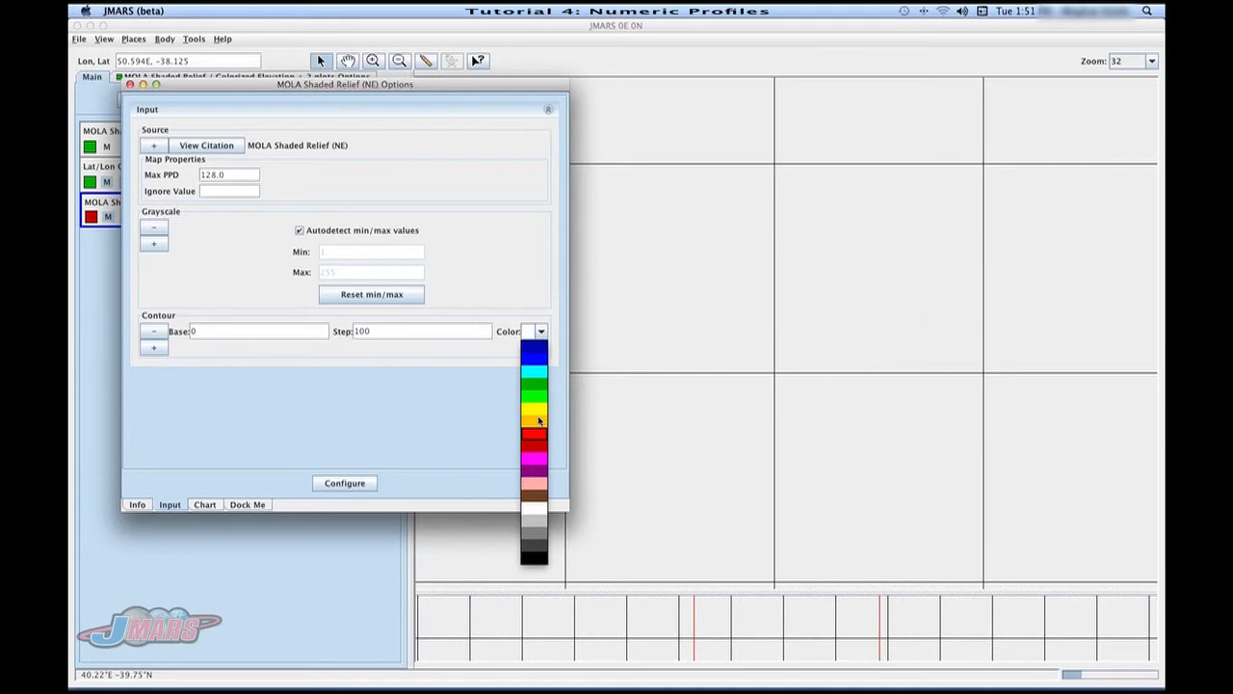